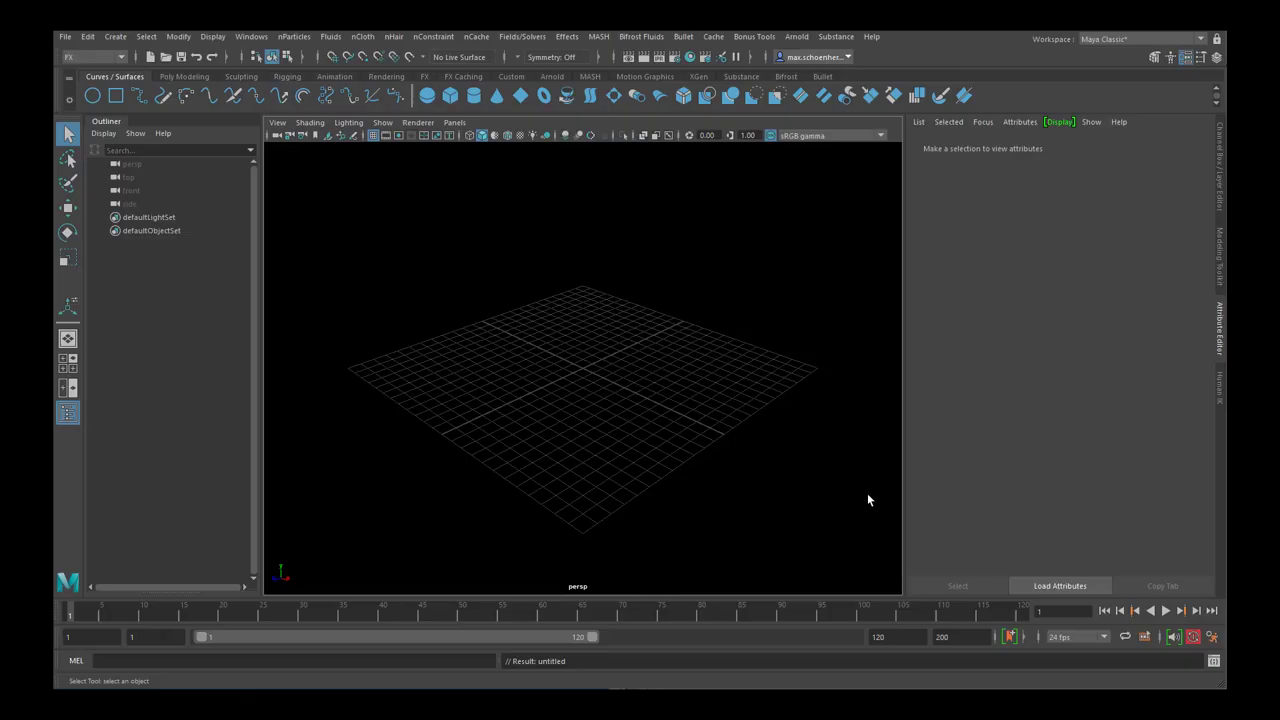
pyautogui.moveTo(862, 480)
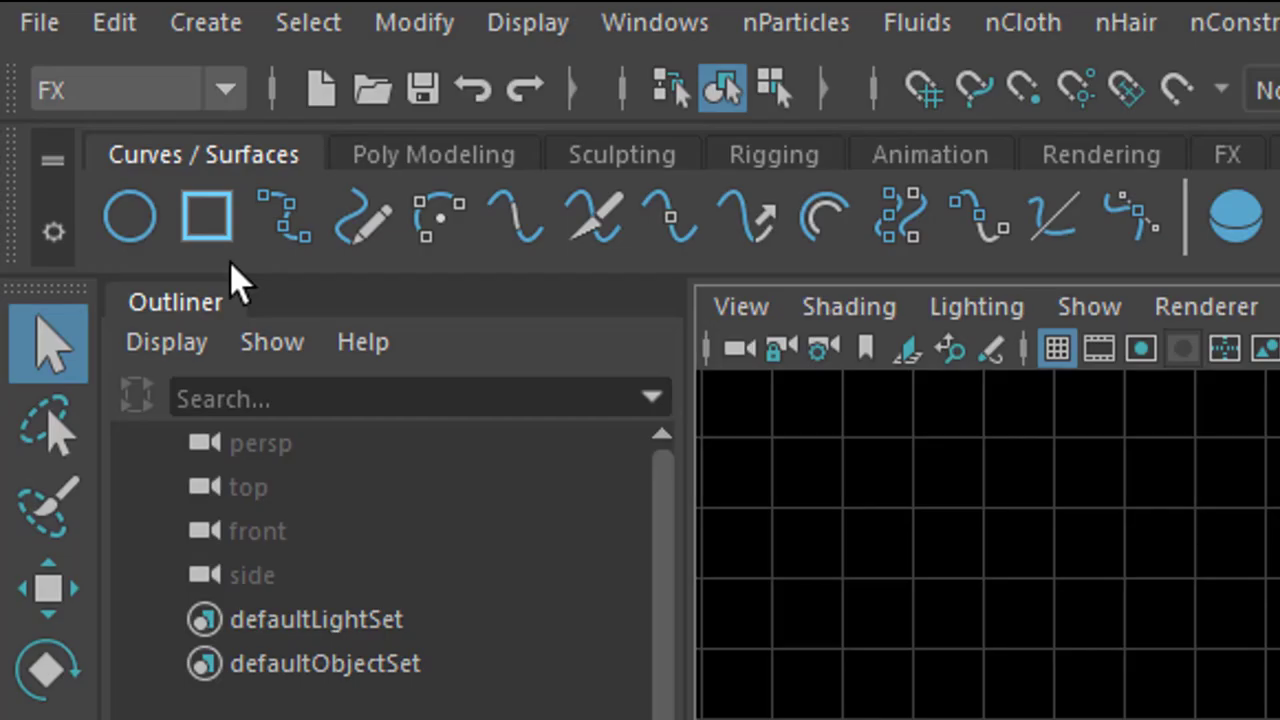
pyautogui.moveTo(290, 290)
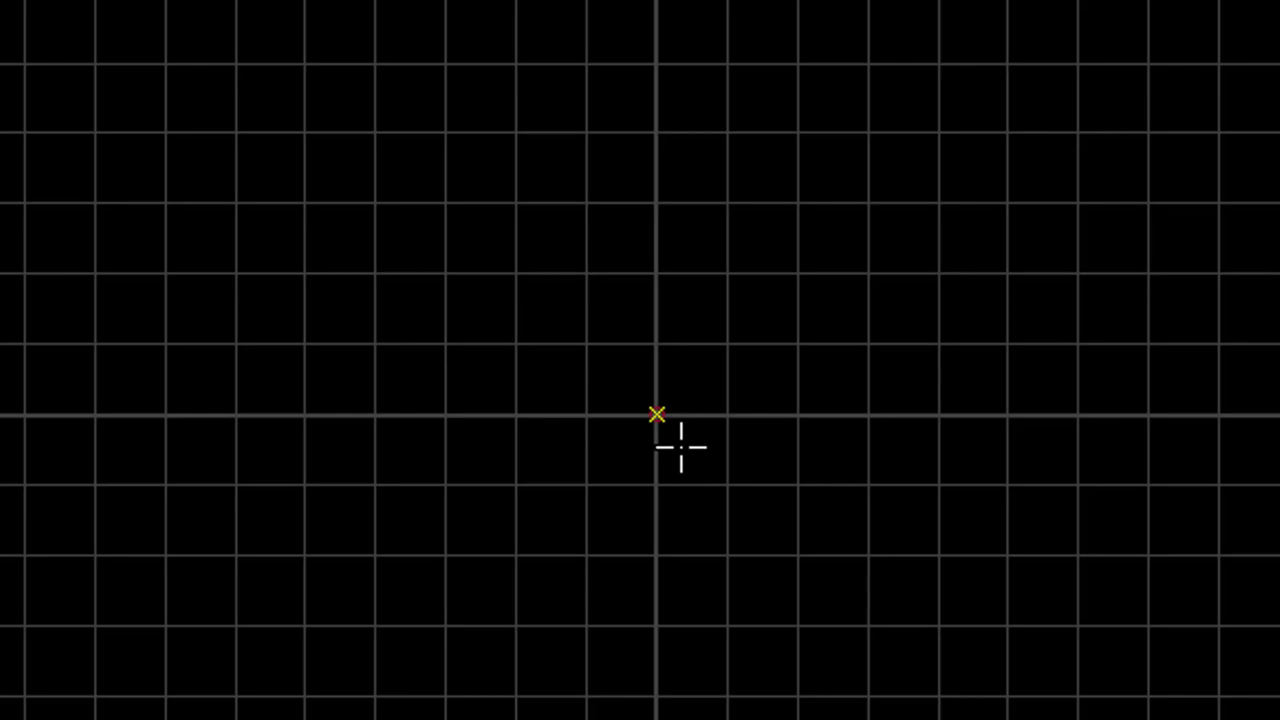
# Draw the hooked double-walled vase profile with the CV Curve tool, starting at the origin.
pyautogui.click(516, 414)
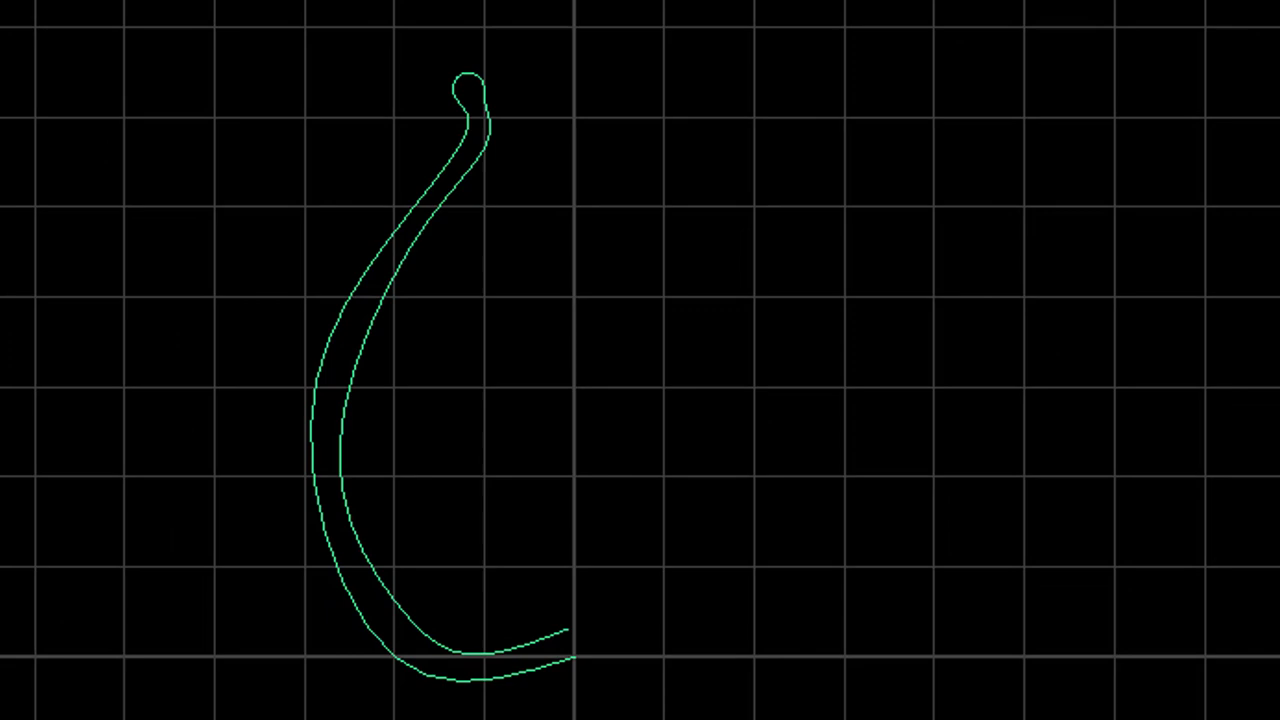
pyautogui.moveTo(510, 710)
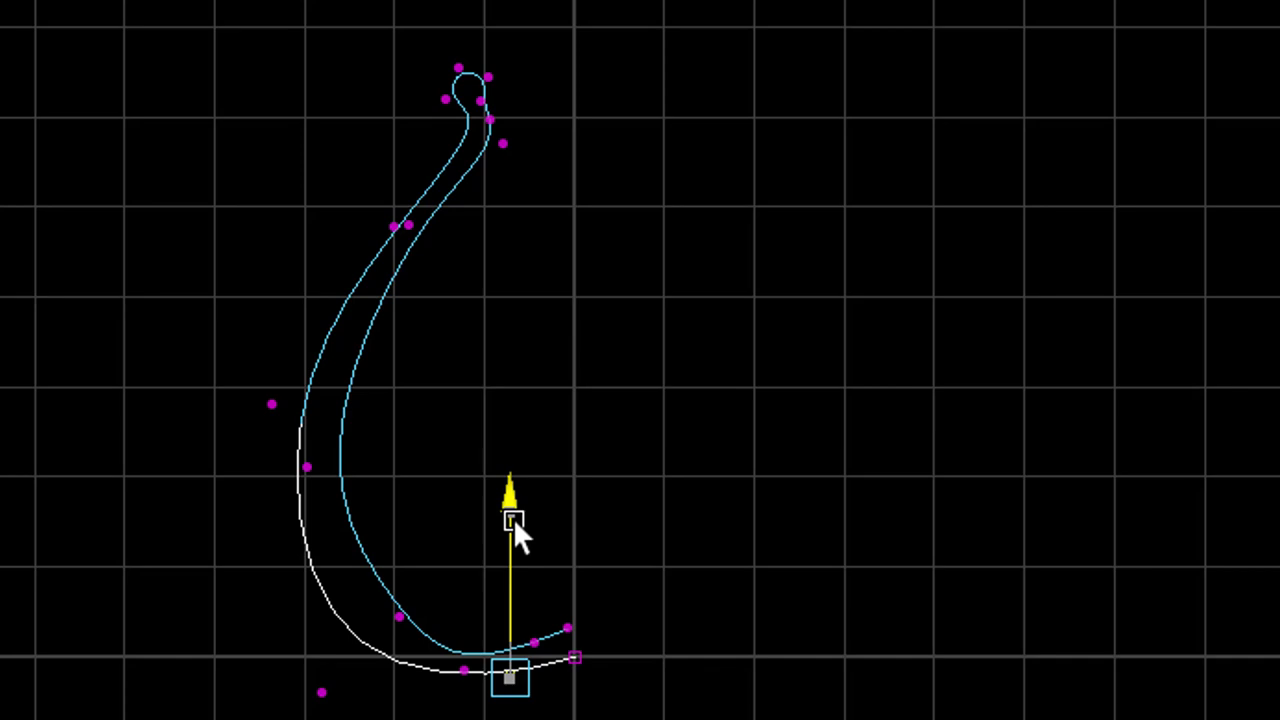
# Reshape the vase base by raising one base CV and sliding another sideways.
pyautogui.moveTo(513, 525); pyautogui.dragTo(490, 408)
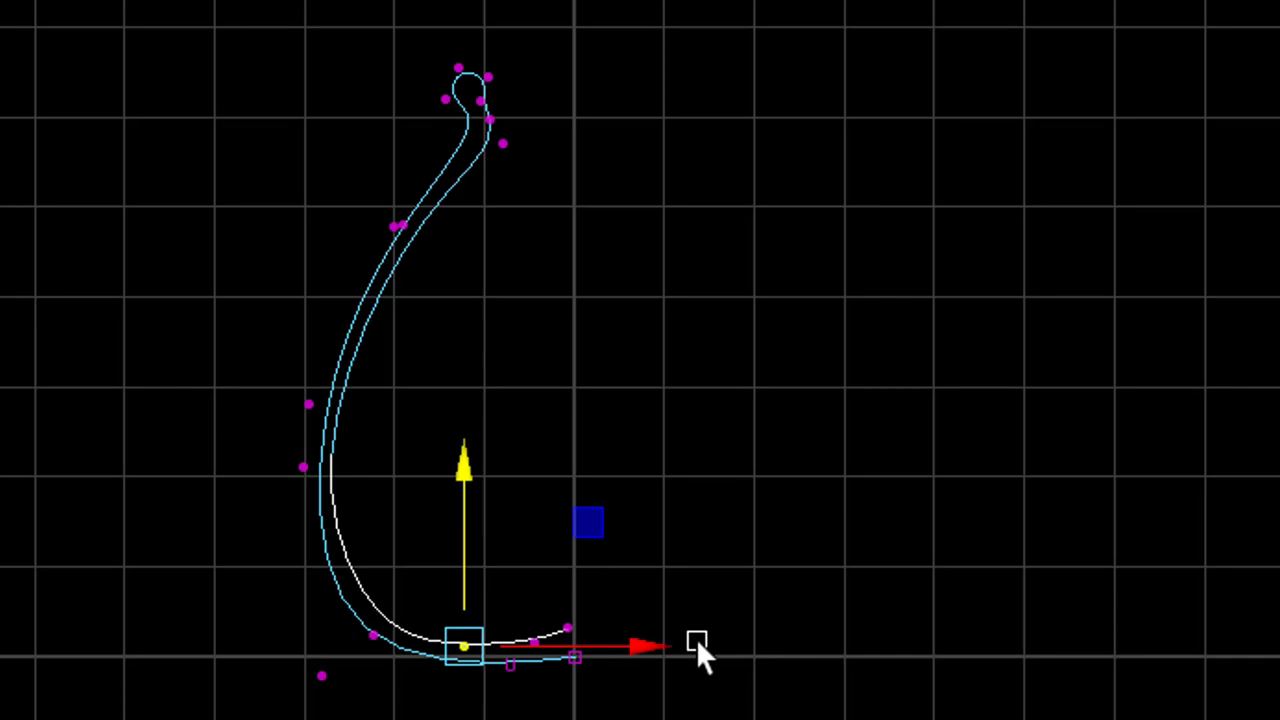
pyautogui.moveTo(700, 645); pyautogui.dragTo(575, 645)
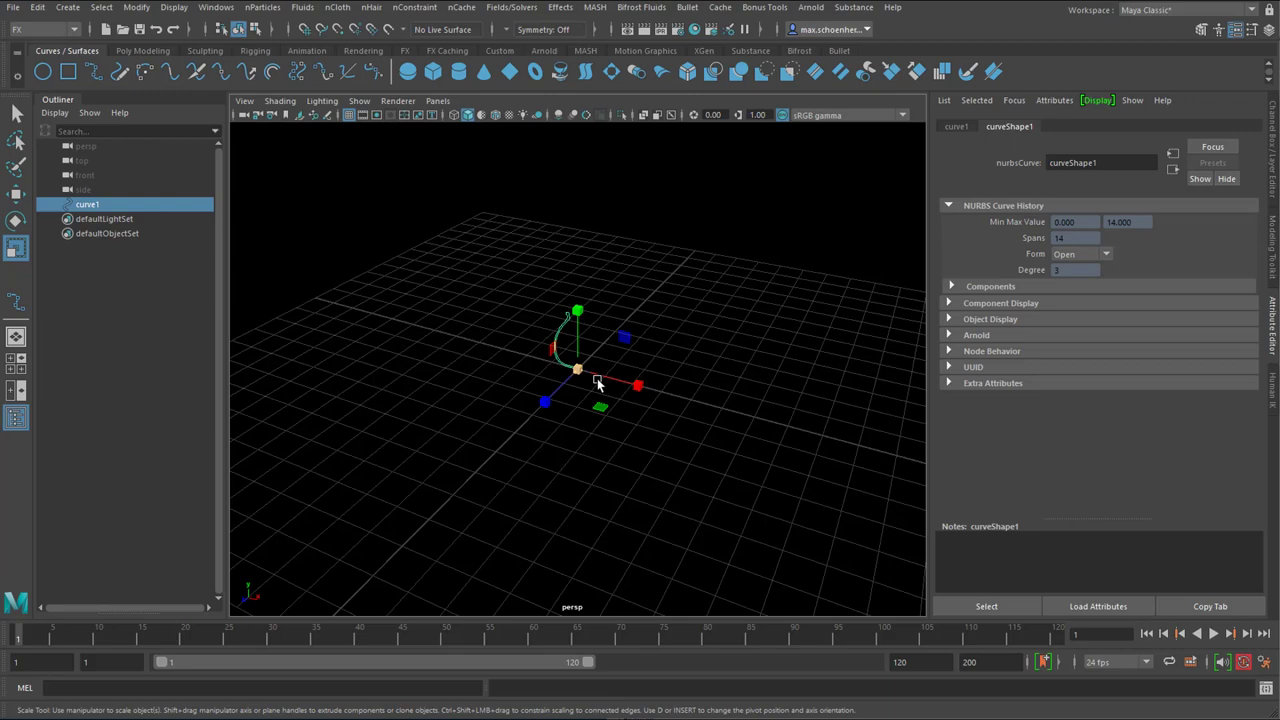
# Select the vase profile curve1 in the perspective viewport.
pyautogui.click(560, 71)
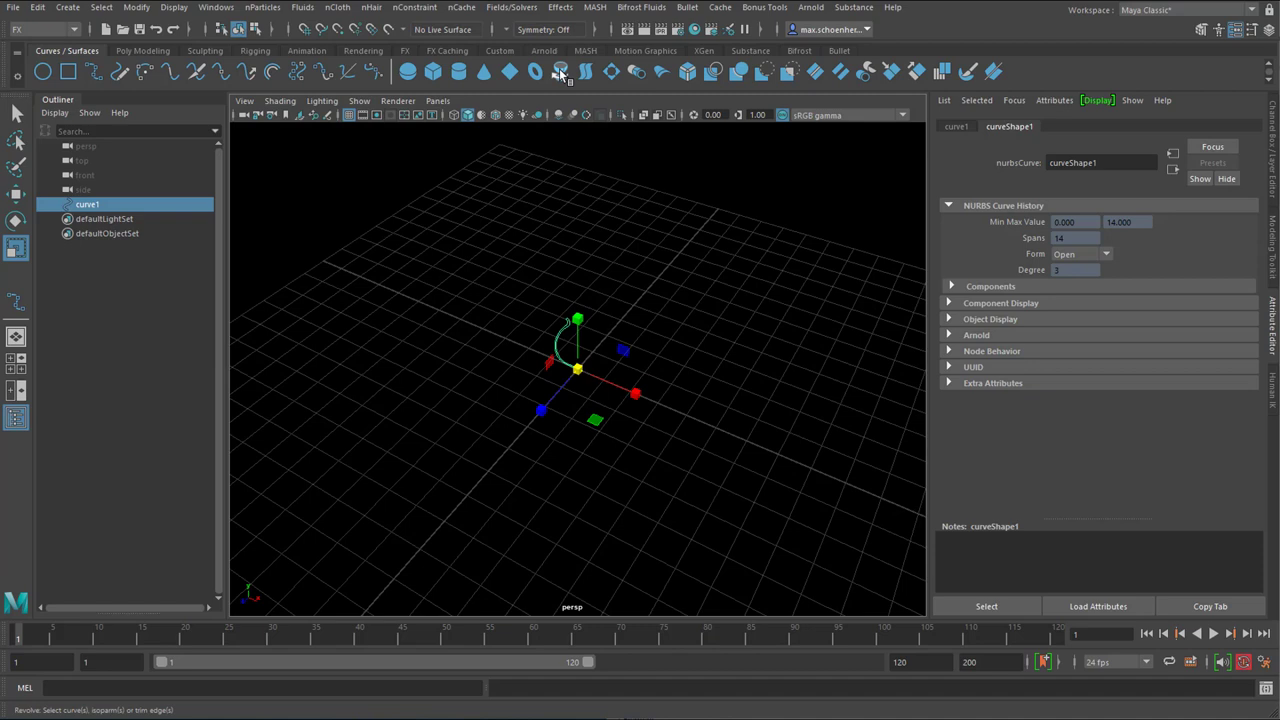
# Revolve curve1 into an 8-section 360° vase surface and inspect it from above and side-on.
pyautogui.click(40, 28)
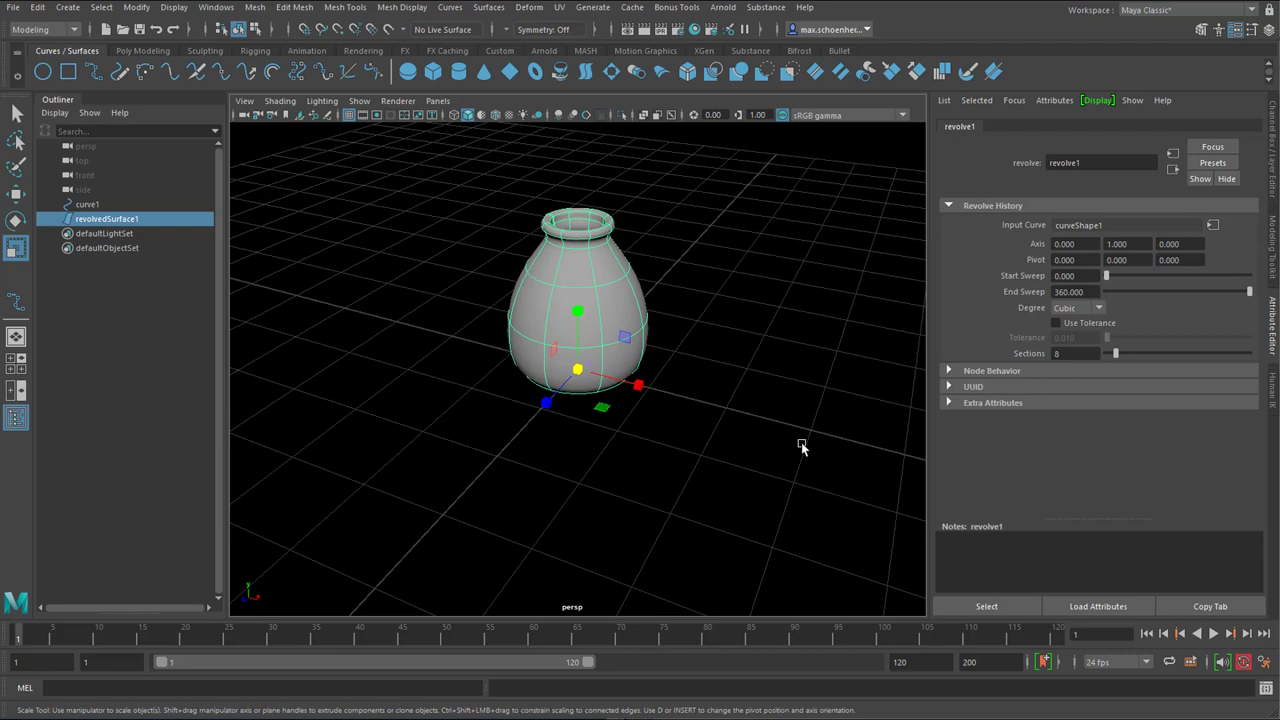
pyautogui.moveTo(800, 445); pyautogui.dragTo(680, 458)
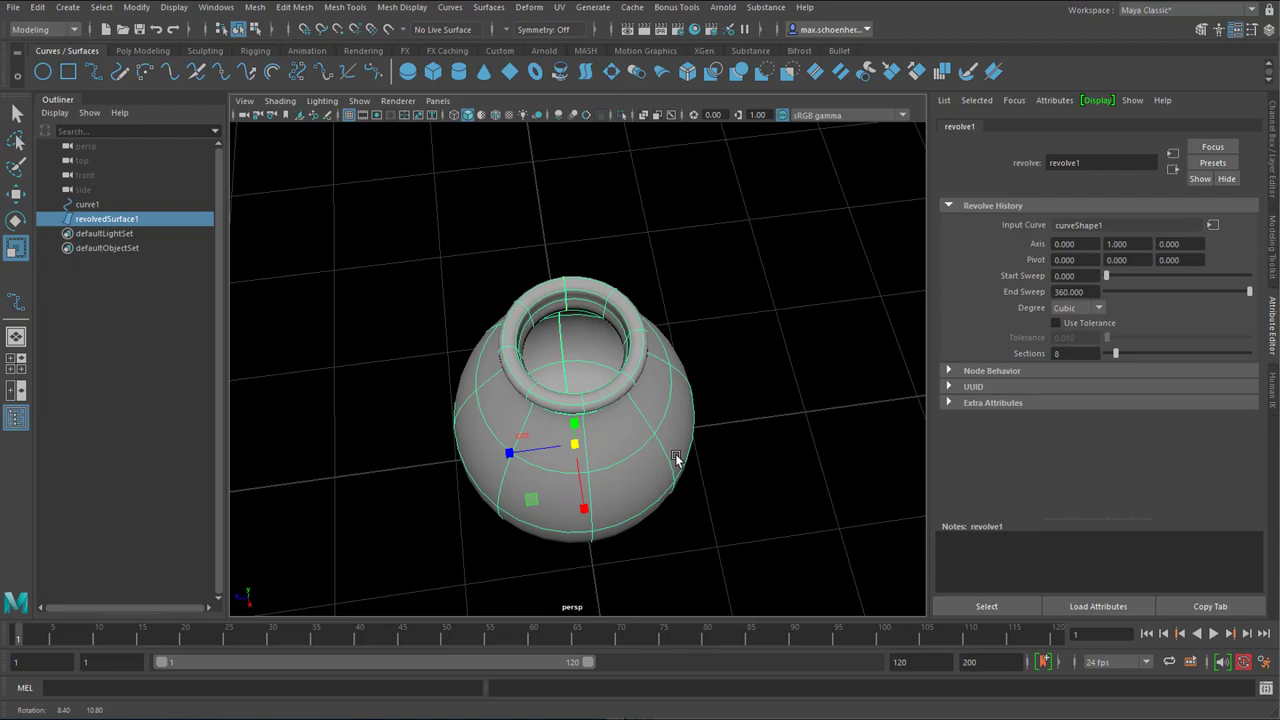
pyautogui.moveTo(670, 460); pyautogui.dragTo(670, 464)
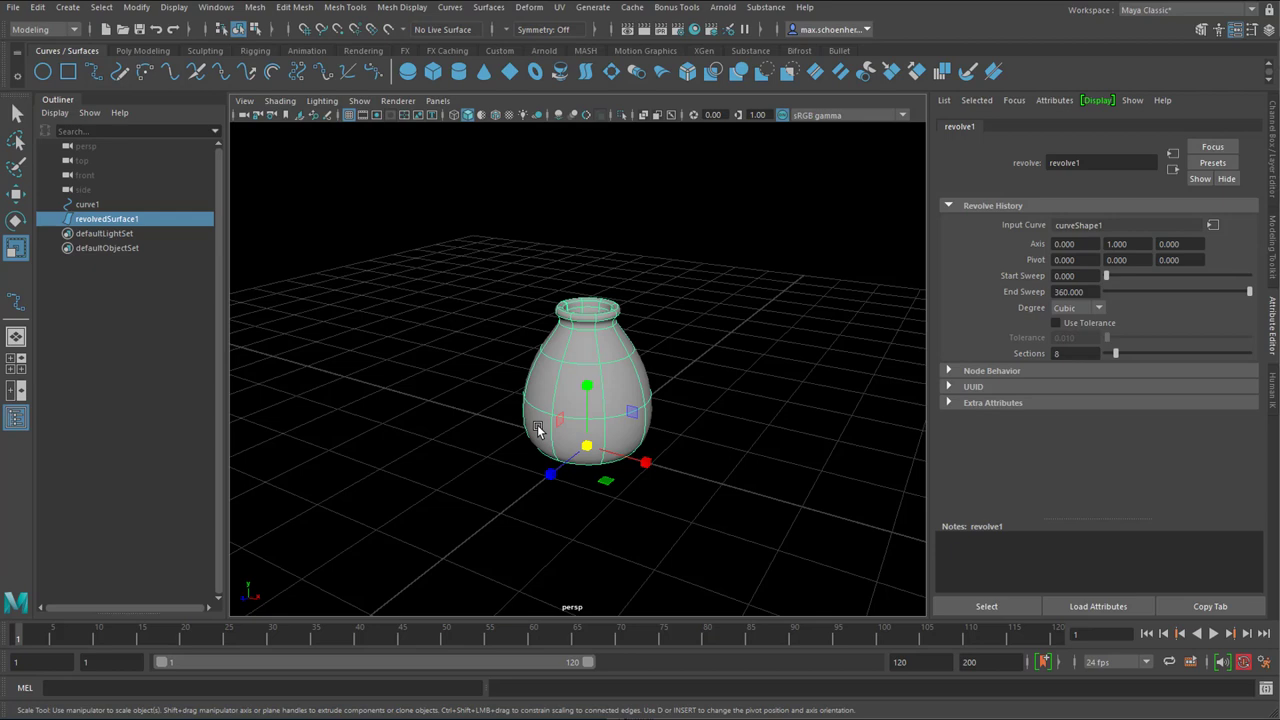
pyautogui.moveTo(615, 420)
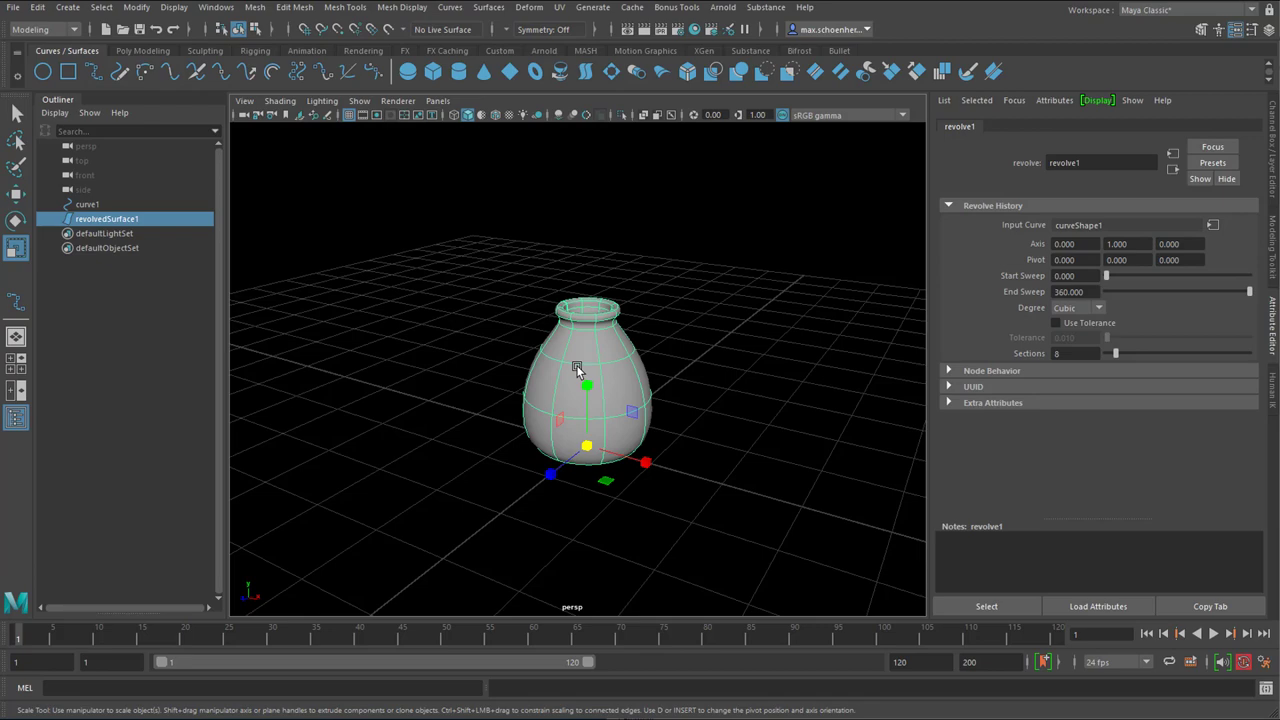
pyautogui.moveTo(575, 370); pyautogui.dragTo(665, 460)
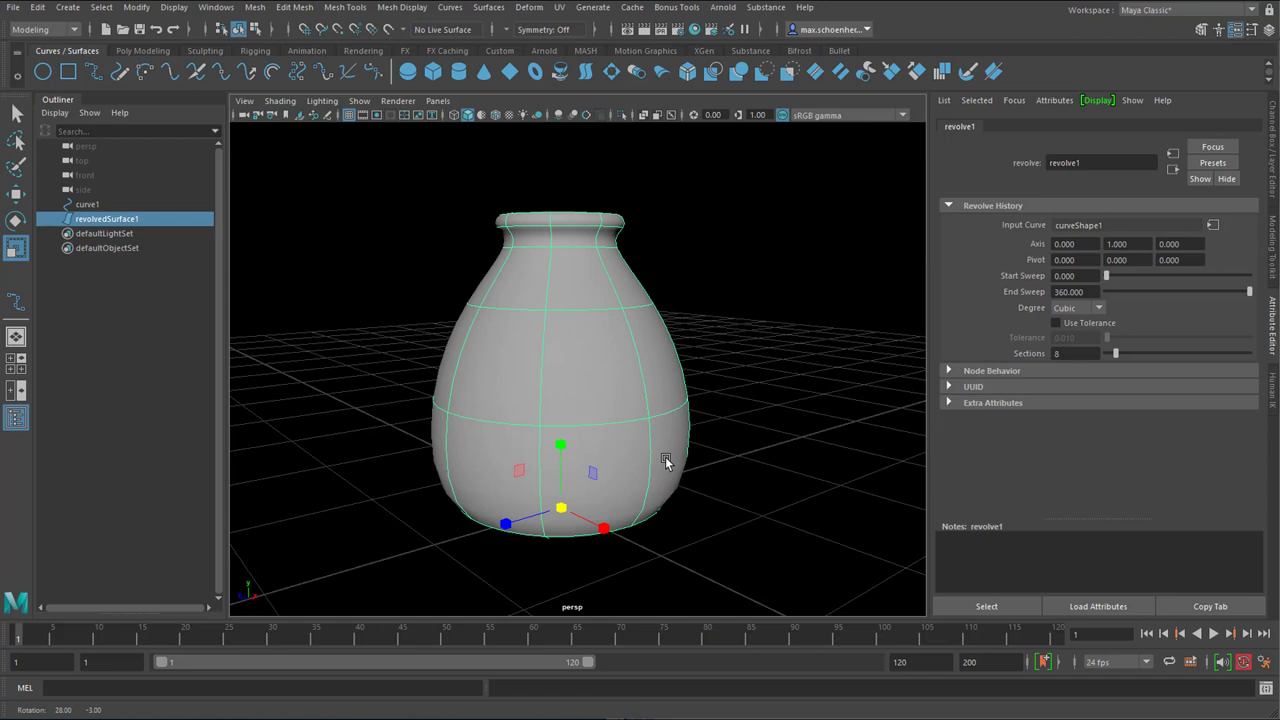
pyautogui.click(45, 29)
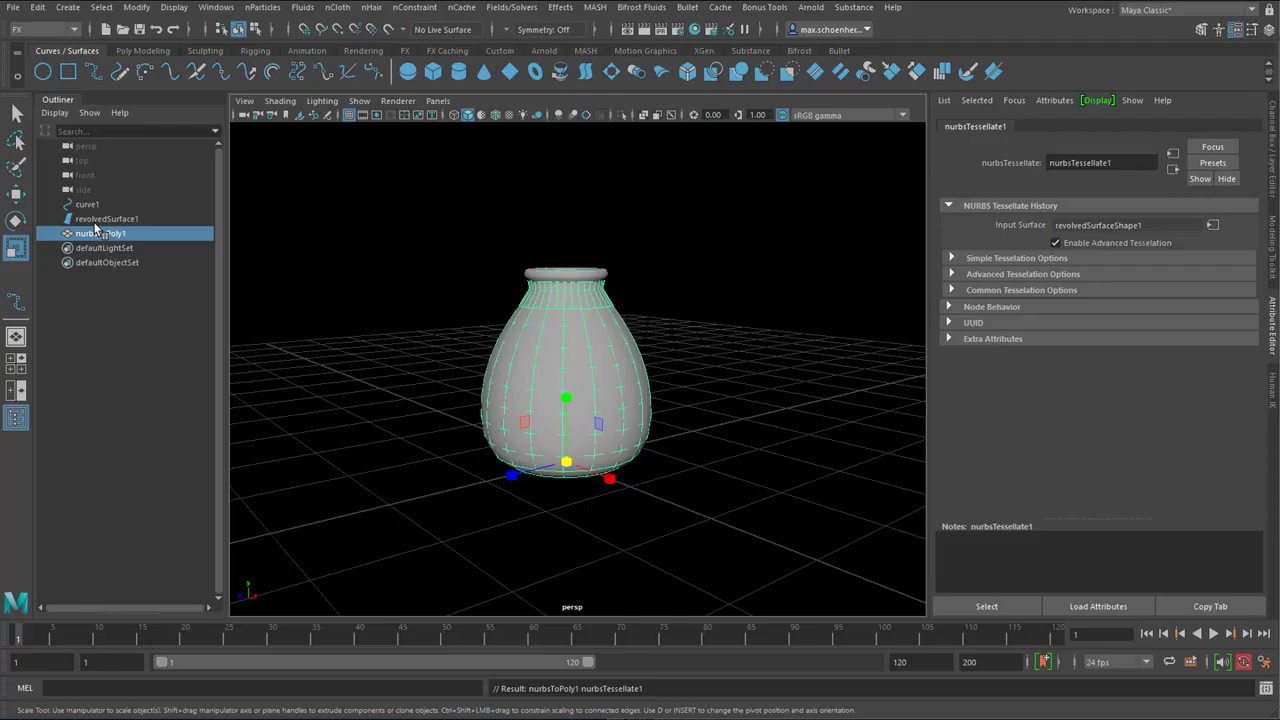
# Hide the NURBS surface revolvedSurface1 and select the polygon vase nurbsToPoly1.
pyautogui.click(106, 218)
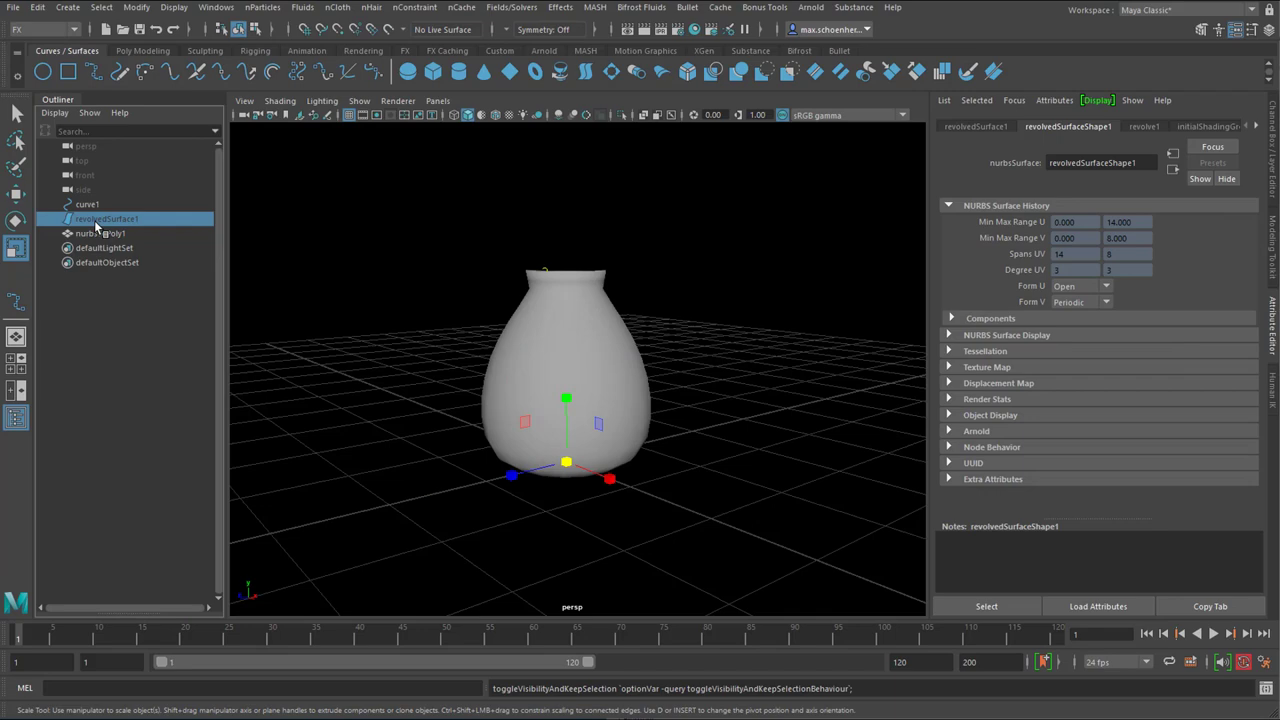
pyautogui.click(87, 204)
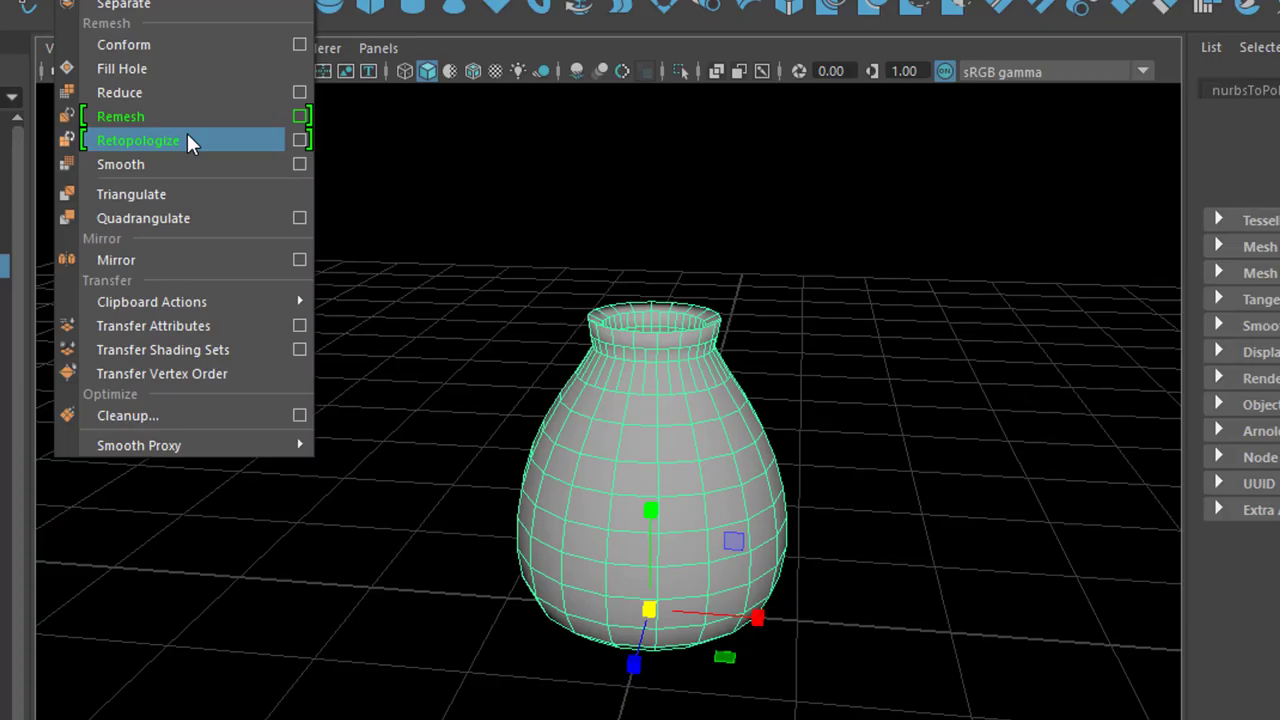
# Select the nurbsToPoly1 vase mesh in the viewport and bring up the nCloth menu.
pyautogui.click(138, 140)
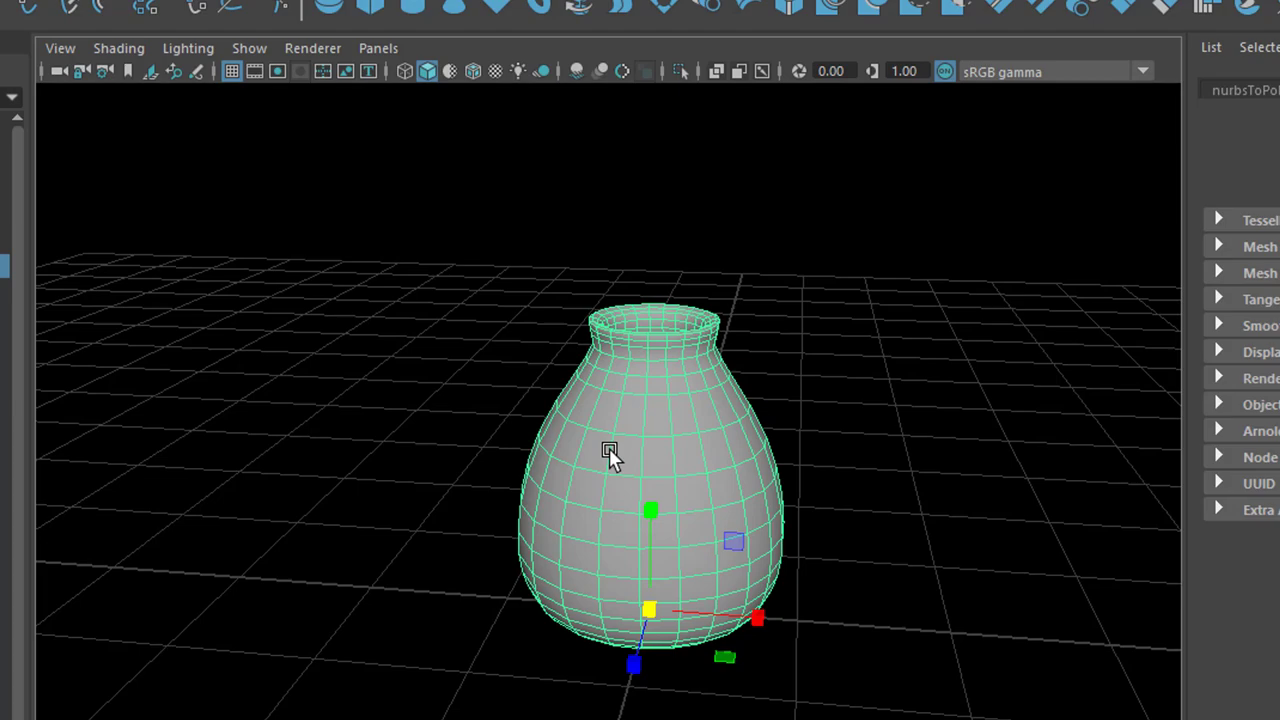
pyautogui.moveTo(610, 450); pyautogui.dragTo(680, 565)
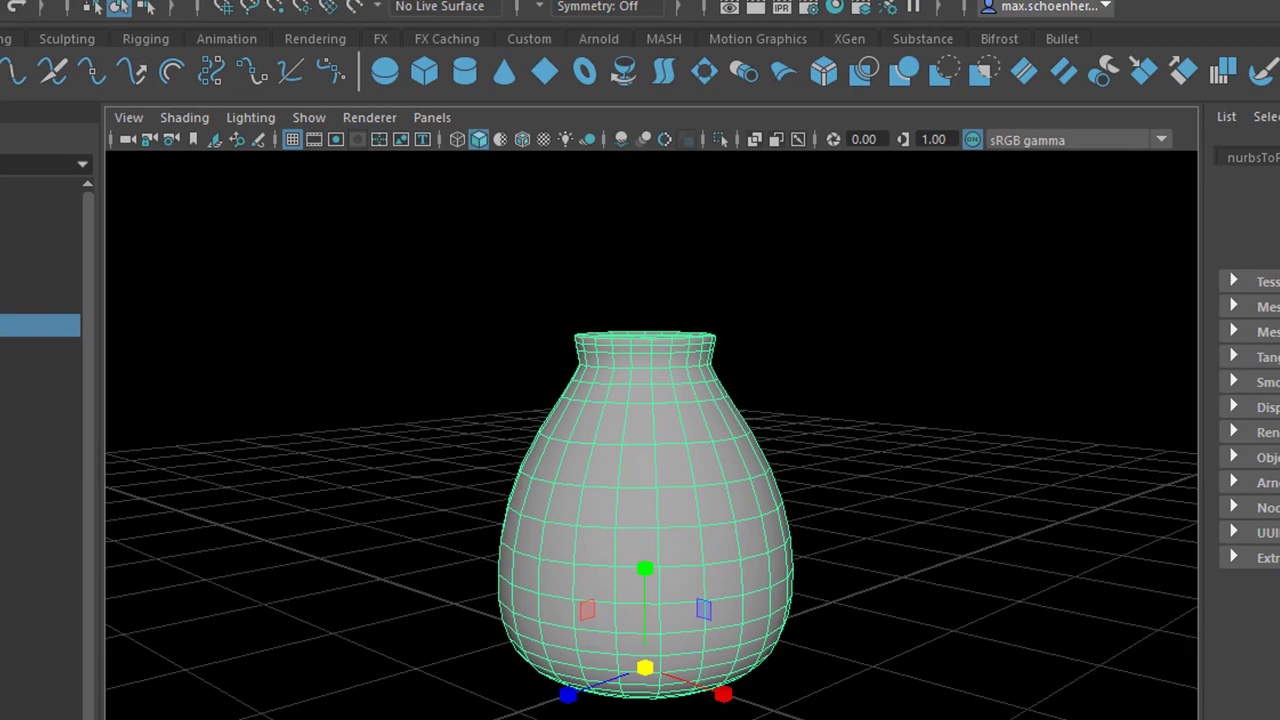
pyautogui.click(328, 37)
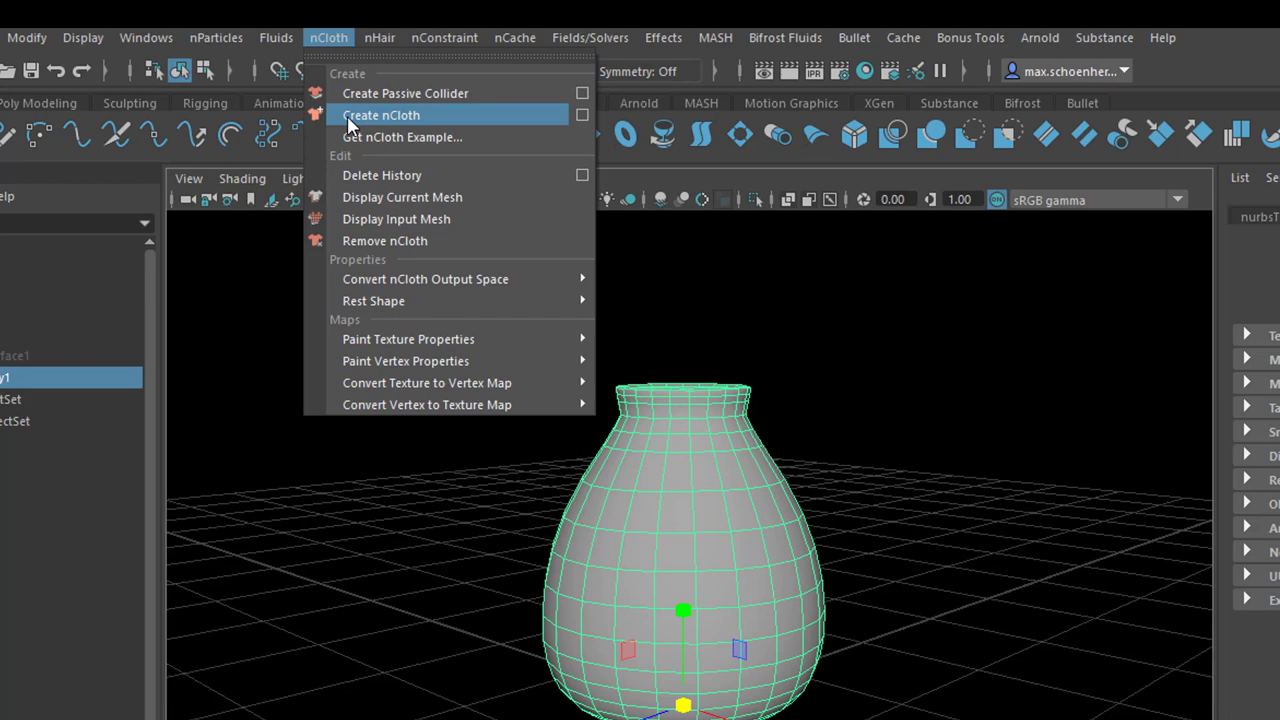
# Make the vase an nCloth object and run the simulation to frame 34.
pyautogui.click(381, 115)
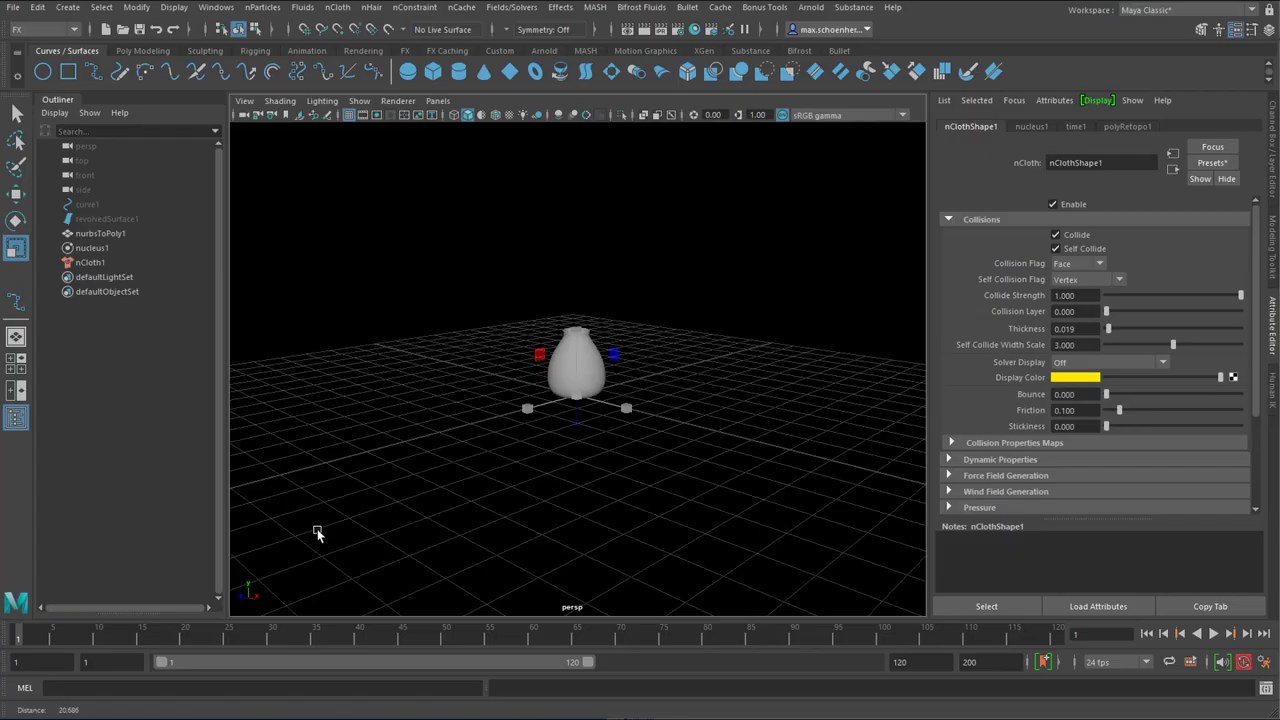
pyautogui.moveTo(318, 533); pyautogui.dragTo(573, 401)
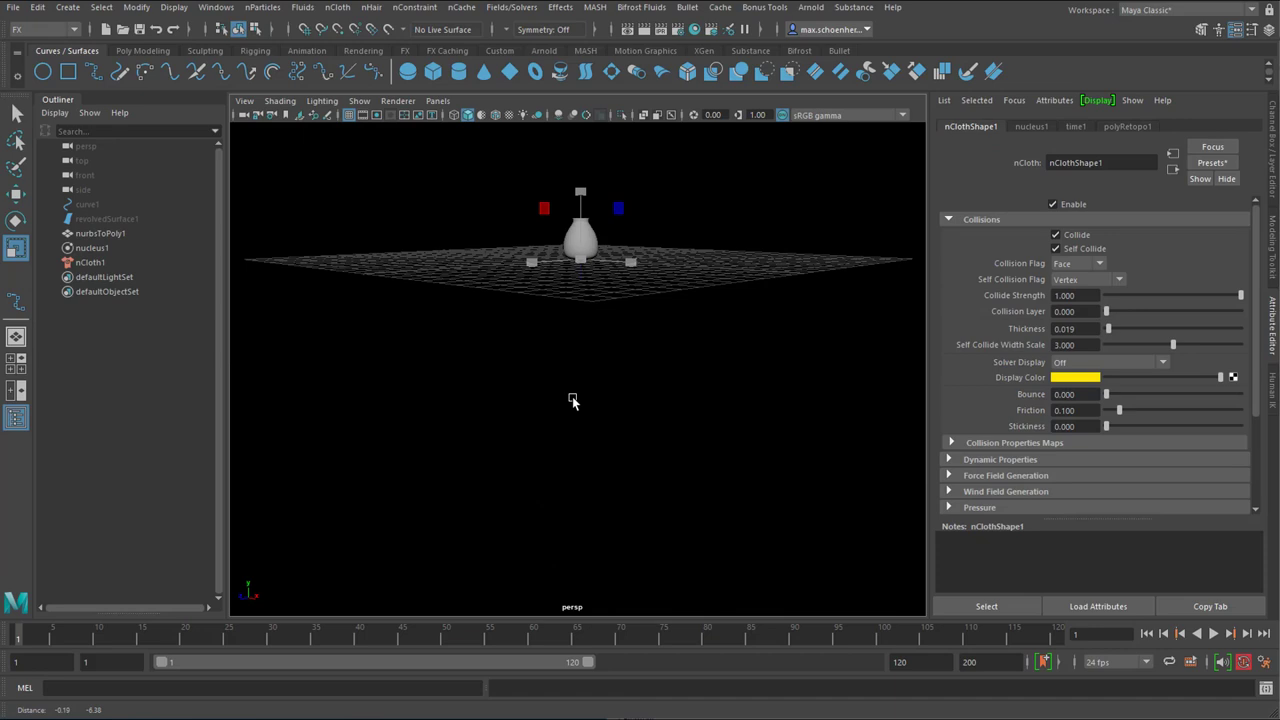
pyautogui.click(1213, 633)
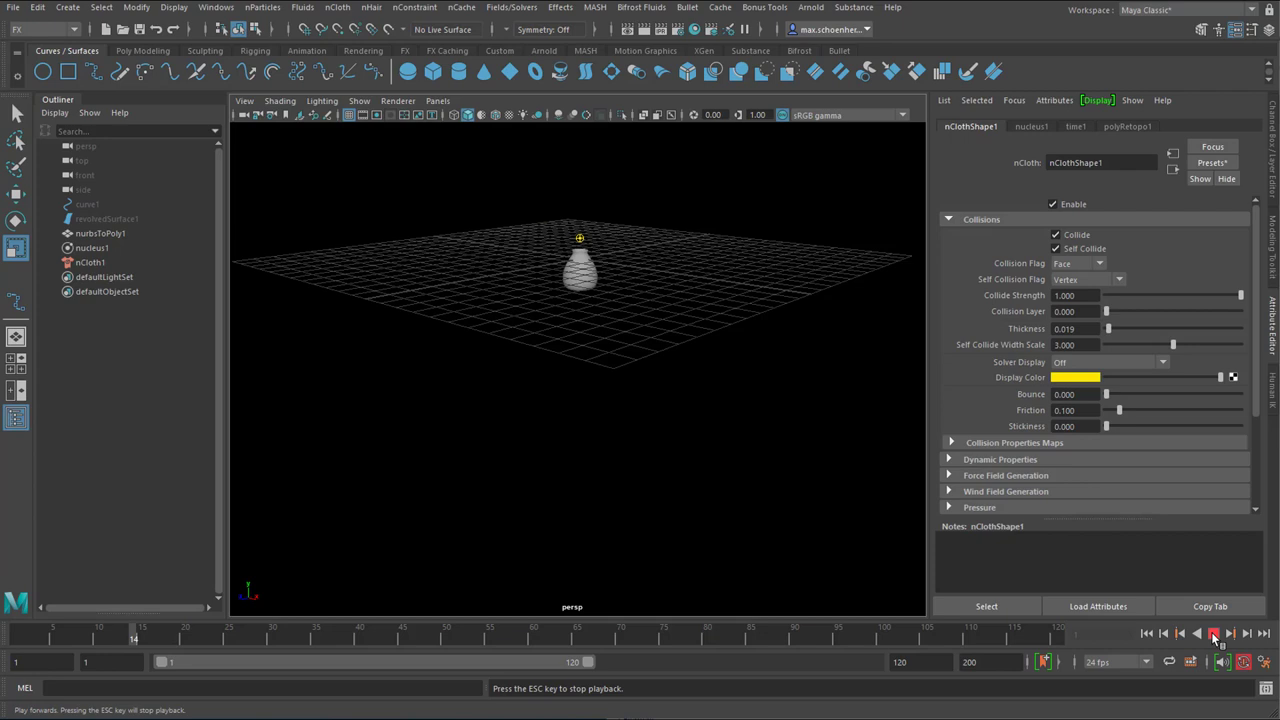
pyautogui.click(1213, 633)
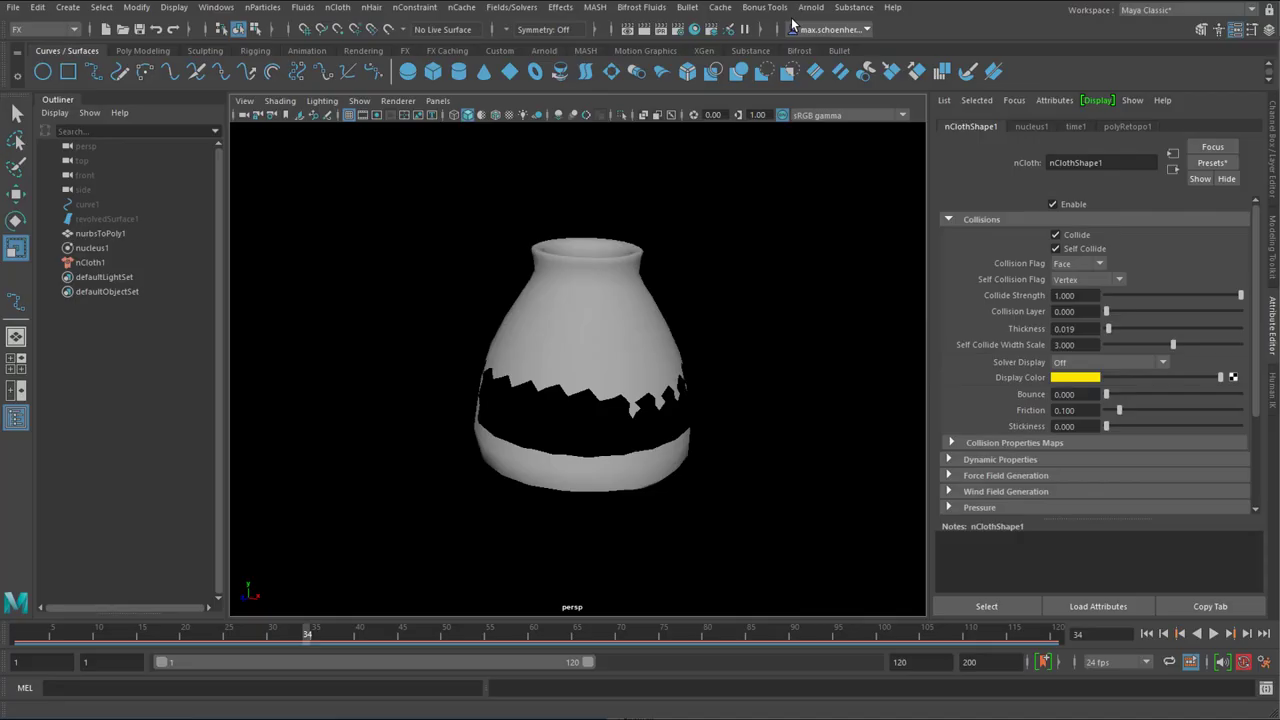
# Add an Arnold area light and a skydome light with intensity 0.5.
pyautogui.click(810, 7)
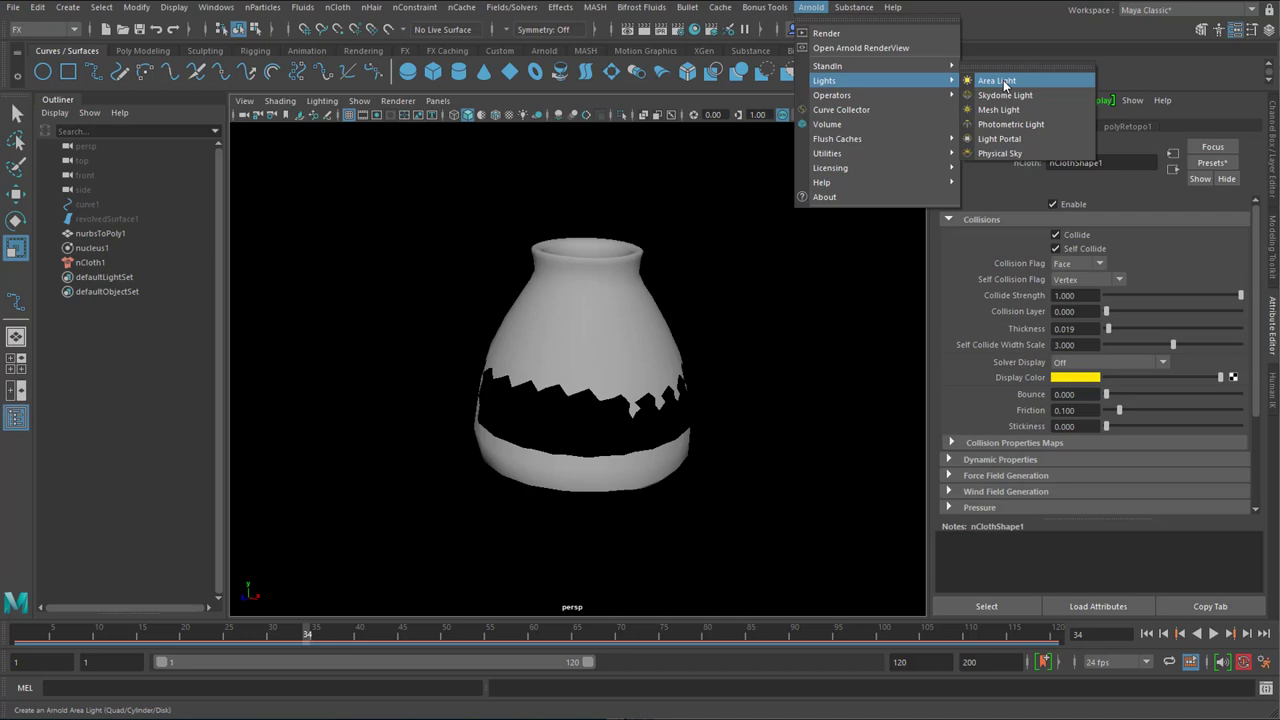
pyautogui.click(996, 80)
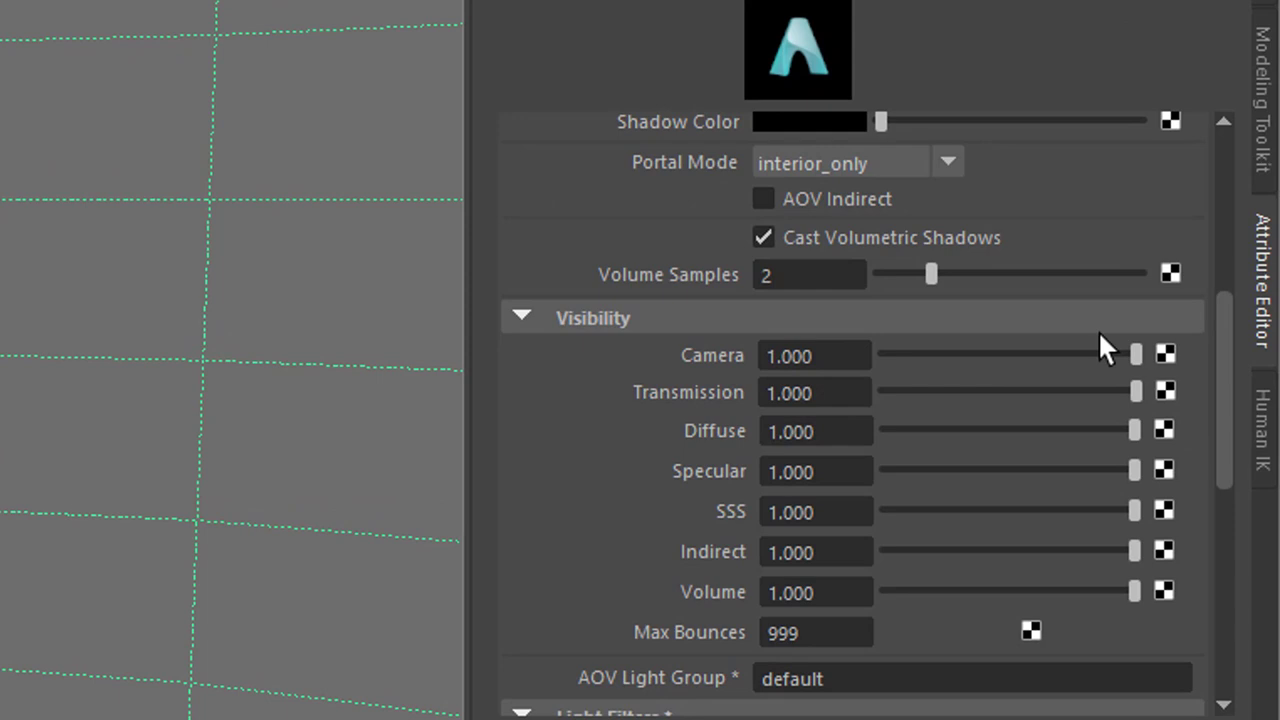
pyautogui.scroll(3)
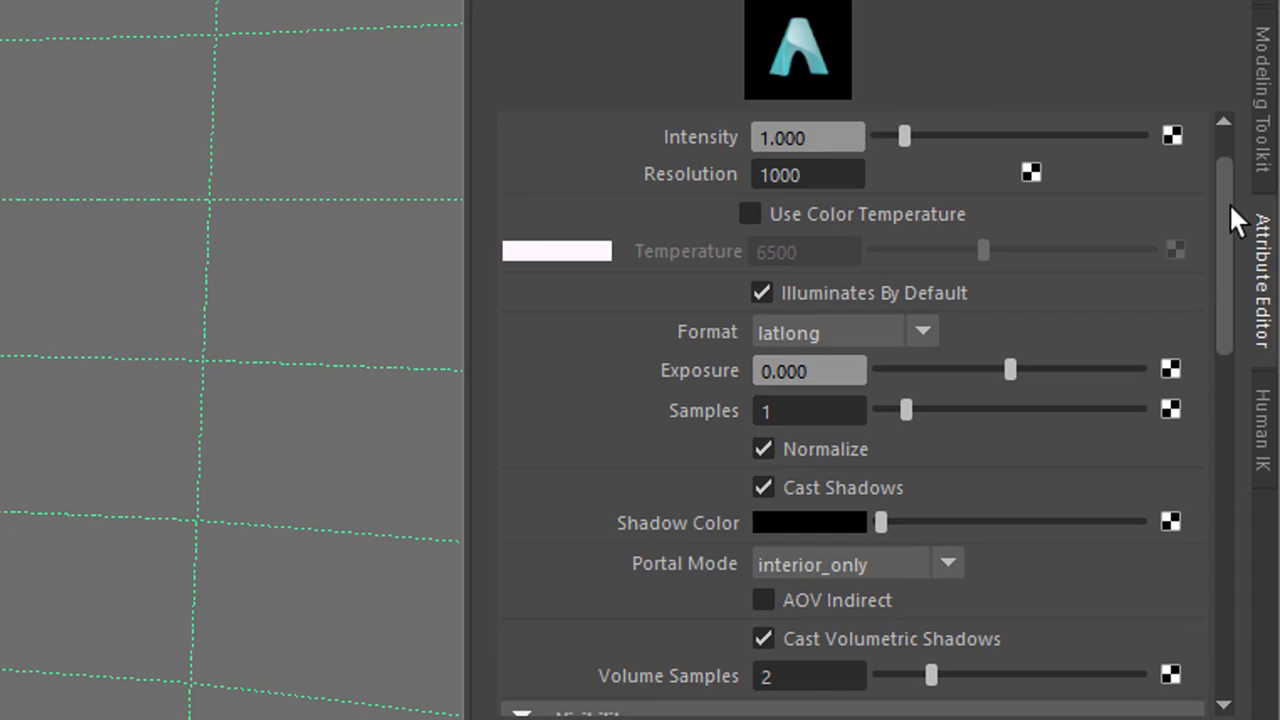
pyautogui.scroll(3)
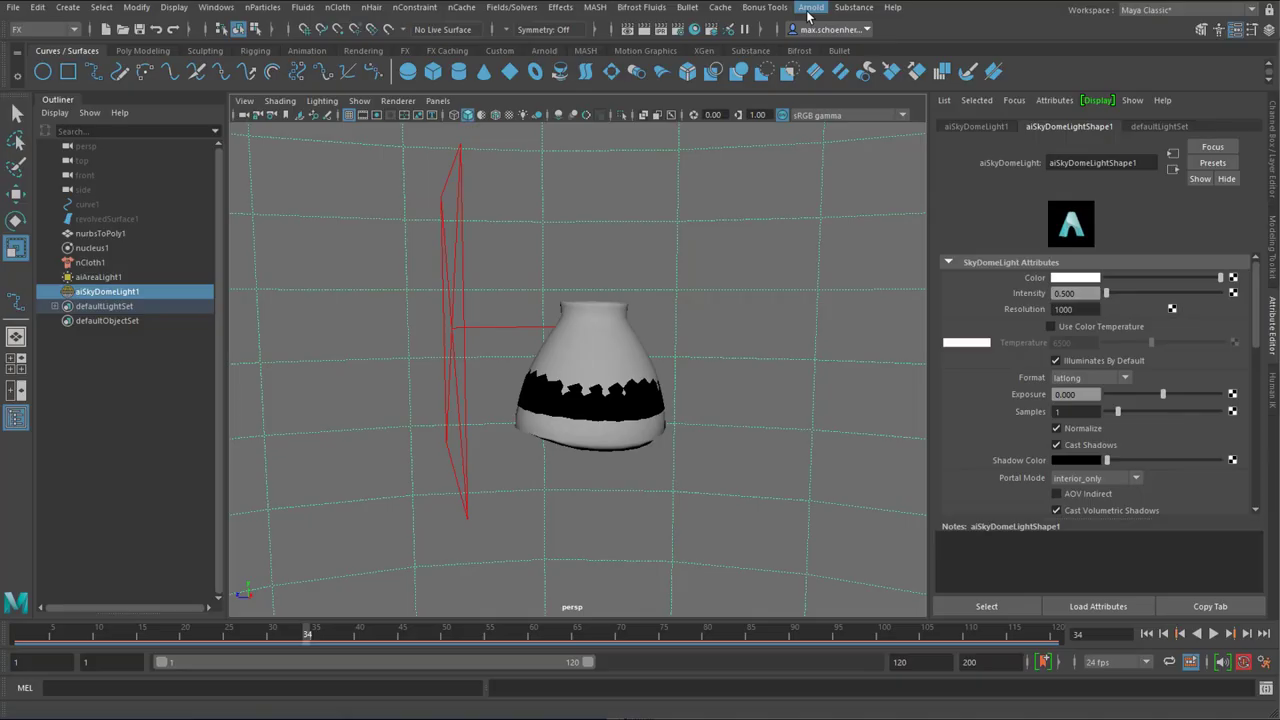
# Assign a new aiWireframe material to the vase, test-render it, and close RenderView.
pyautogui.click(810, 7)
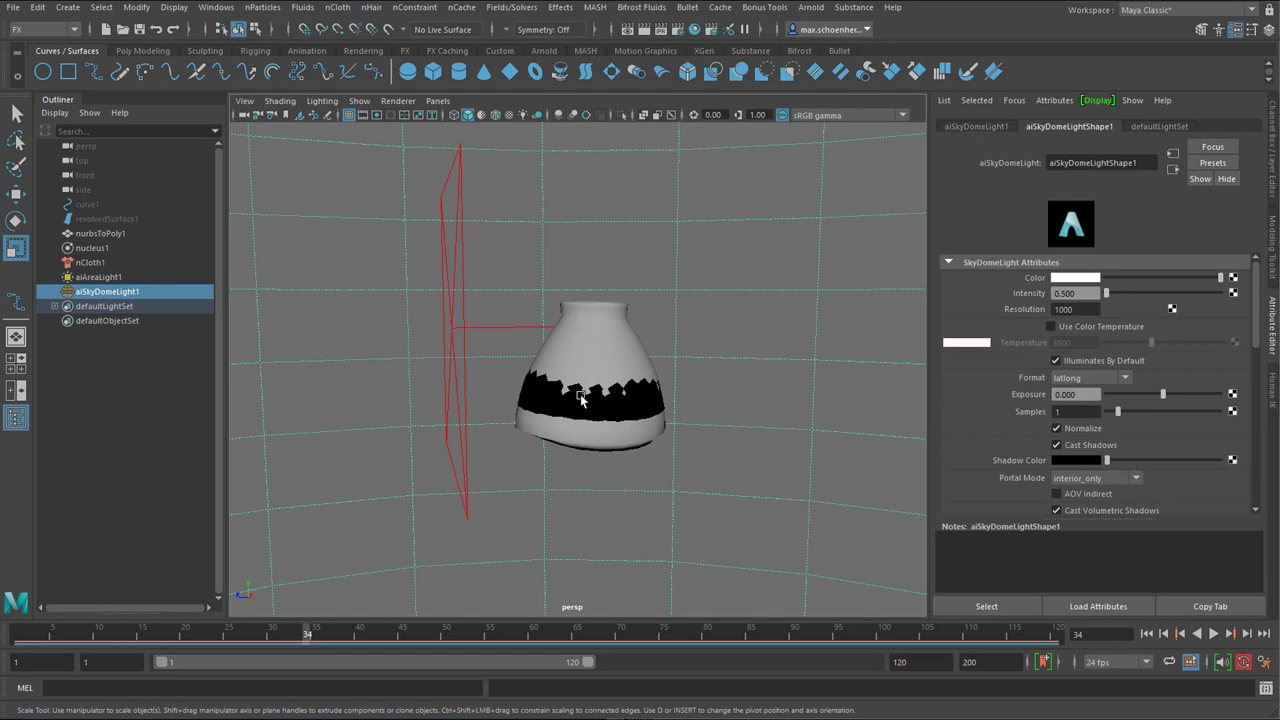
pyautogui.rightClick(590, 390)
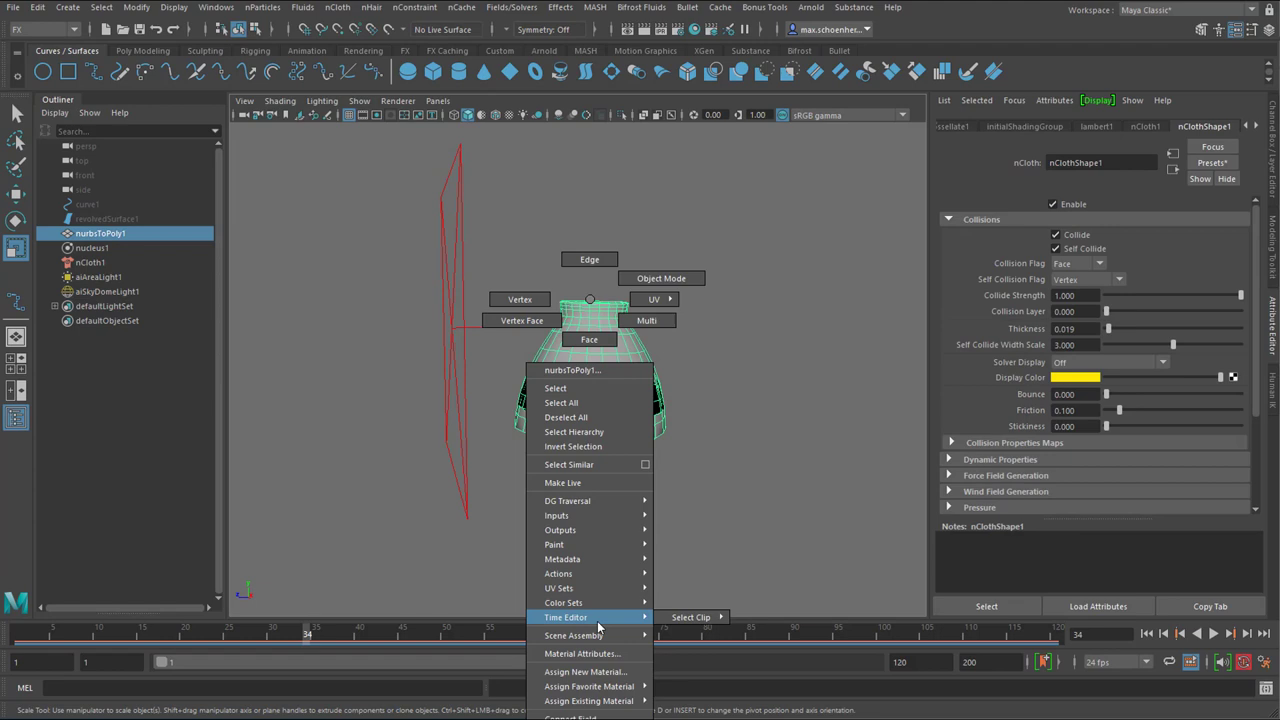
pyautogui.click(585, 671)
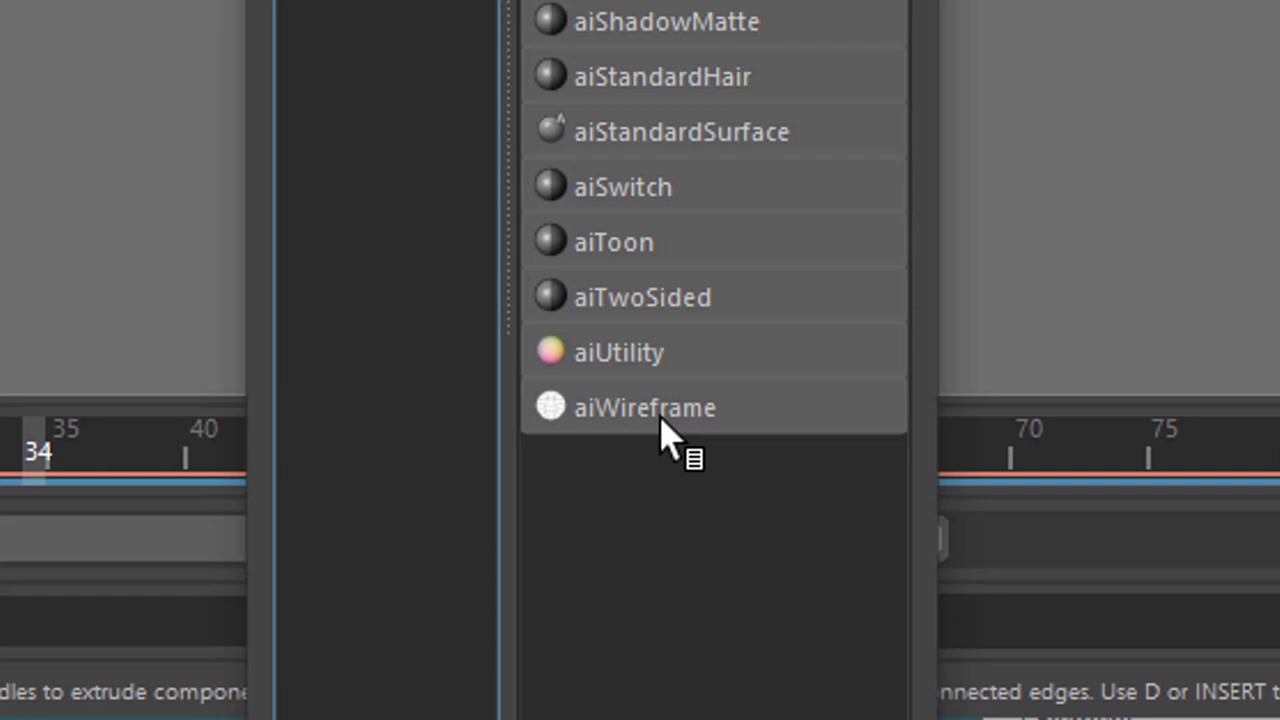
pyautogui.click(645, 407)
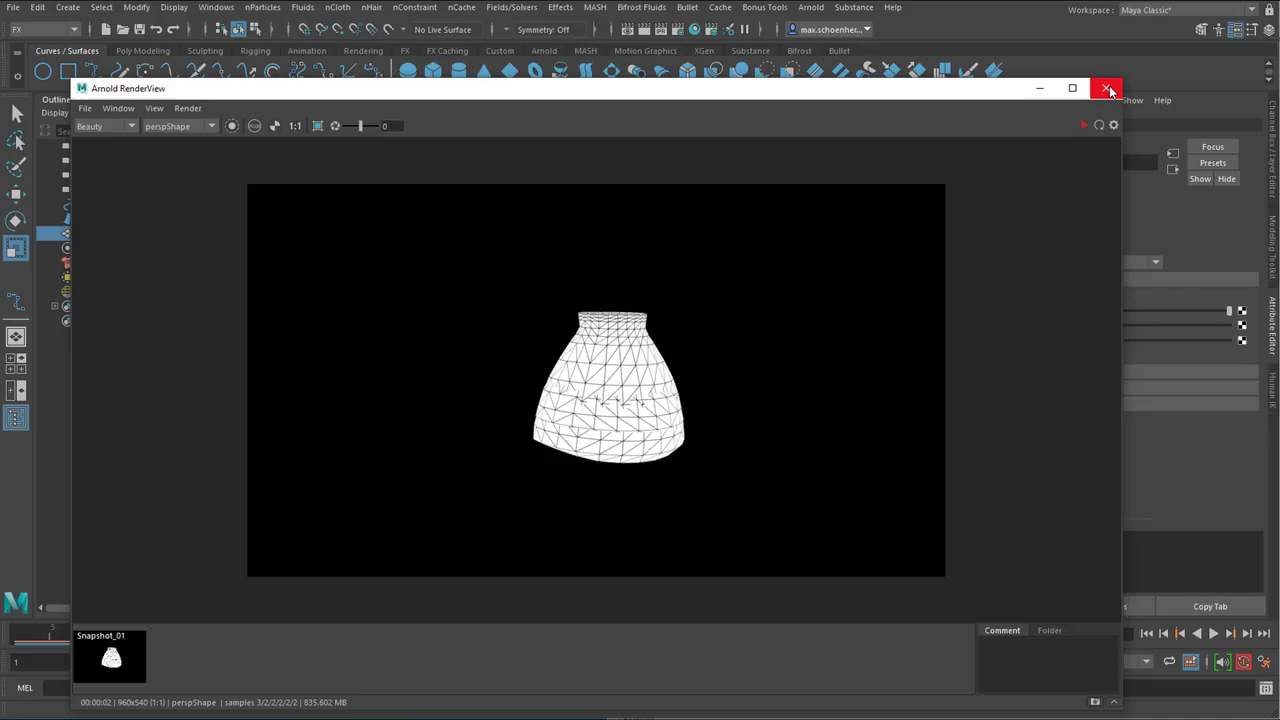
pyautogui.click(1108, 88)
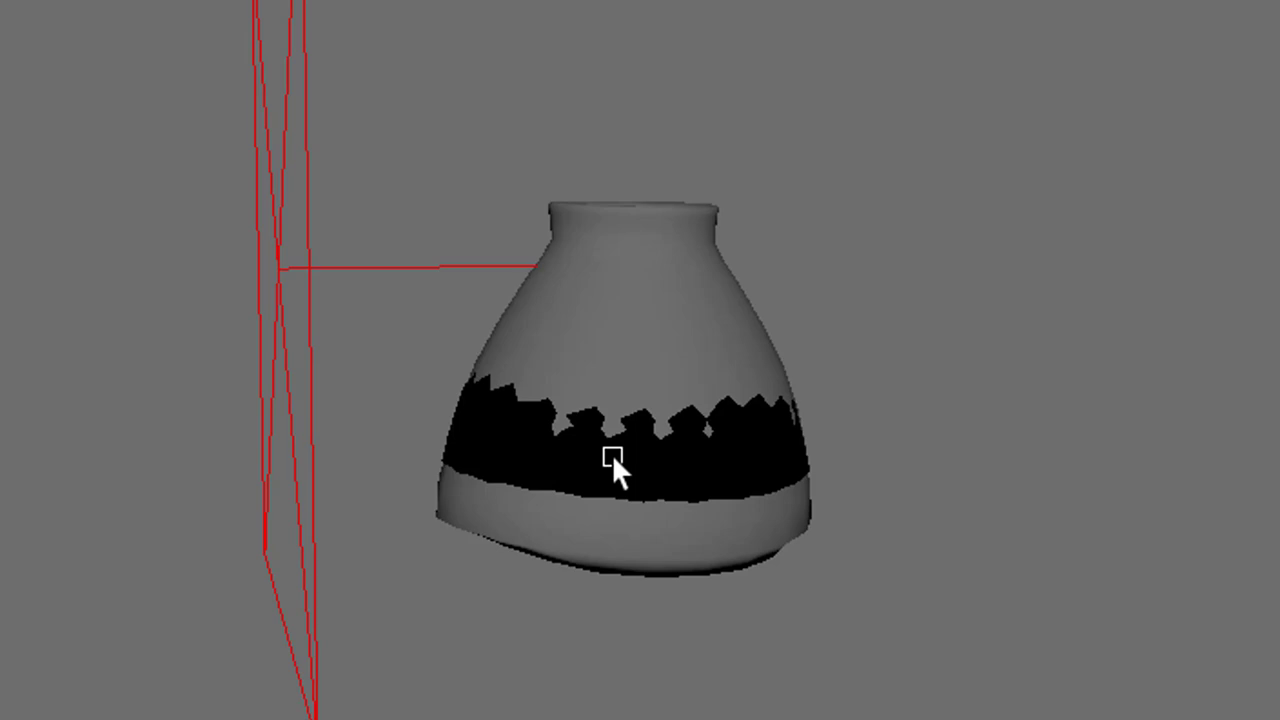
pyautogui.moveTo(705, 450)
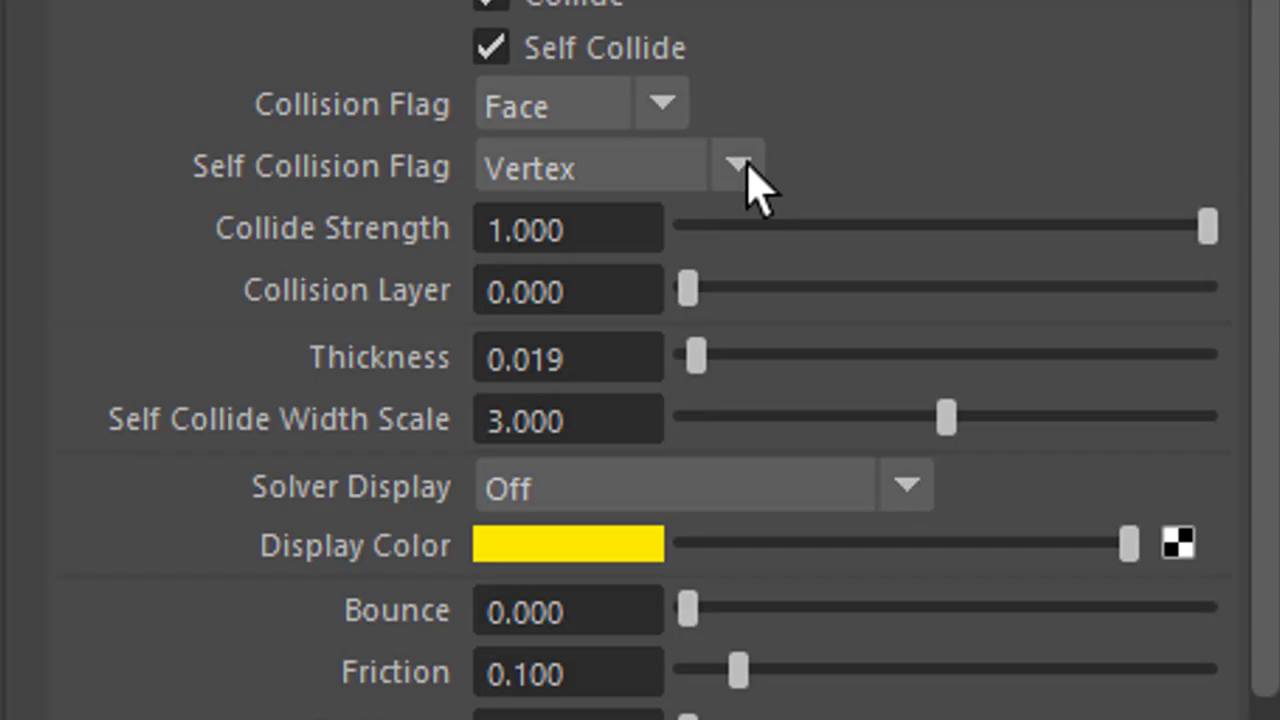
# Set nCloth self-collision to vertices and edges, then close the Arnold render window.
pyautogui.click(739, 167)
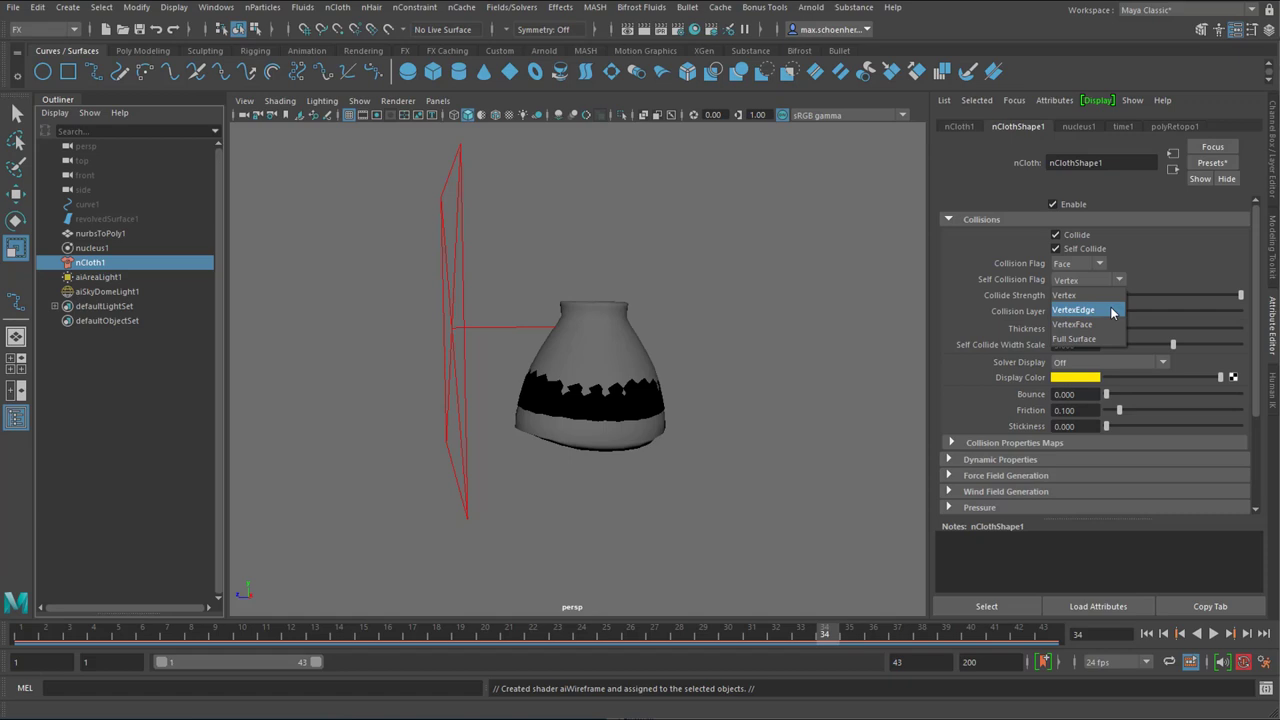
pyautogui.click(1074, 309)
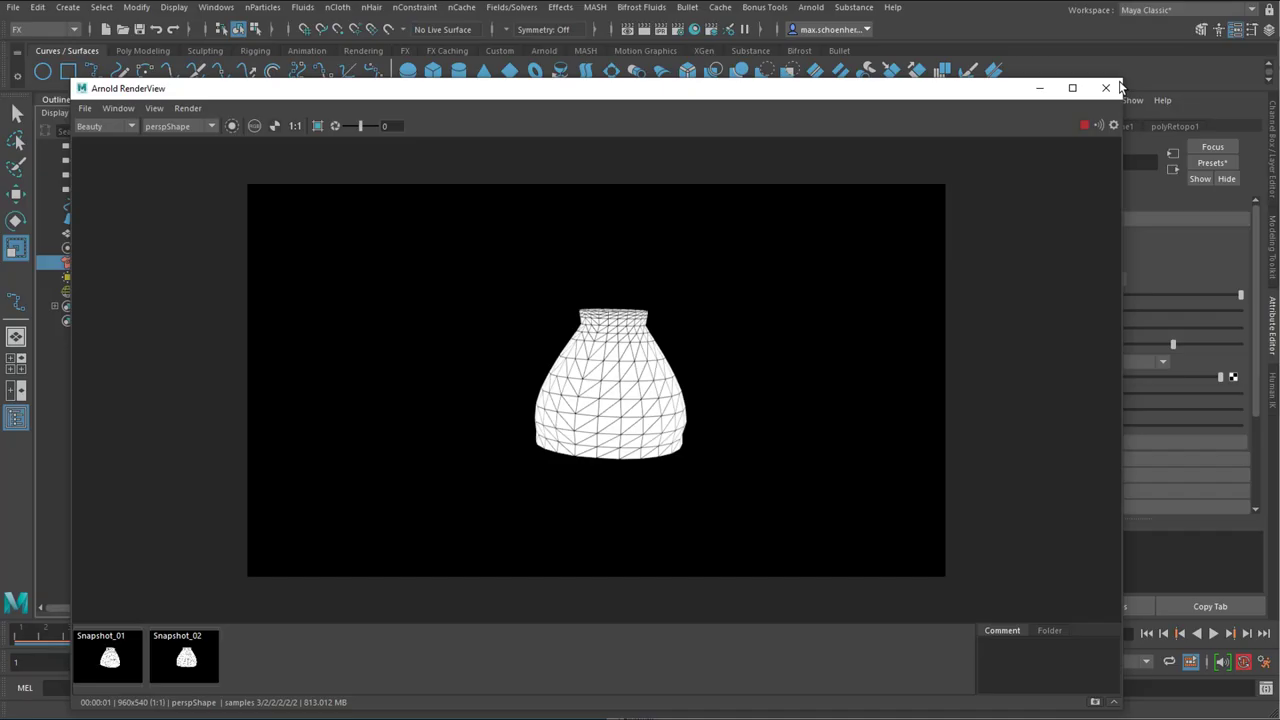
pyautogui.click(1106, 88)
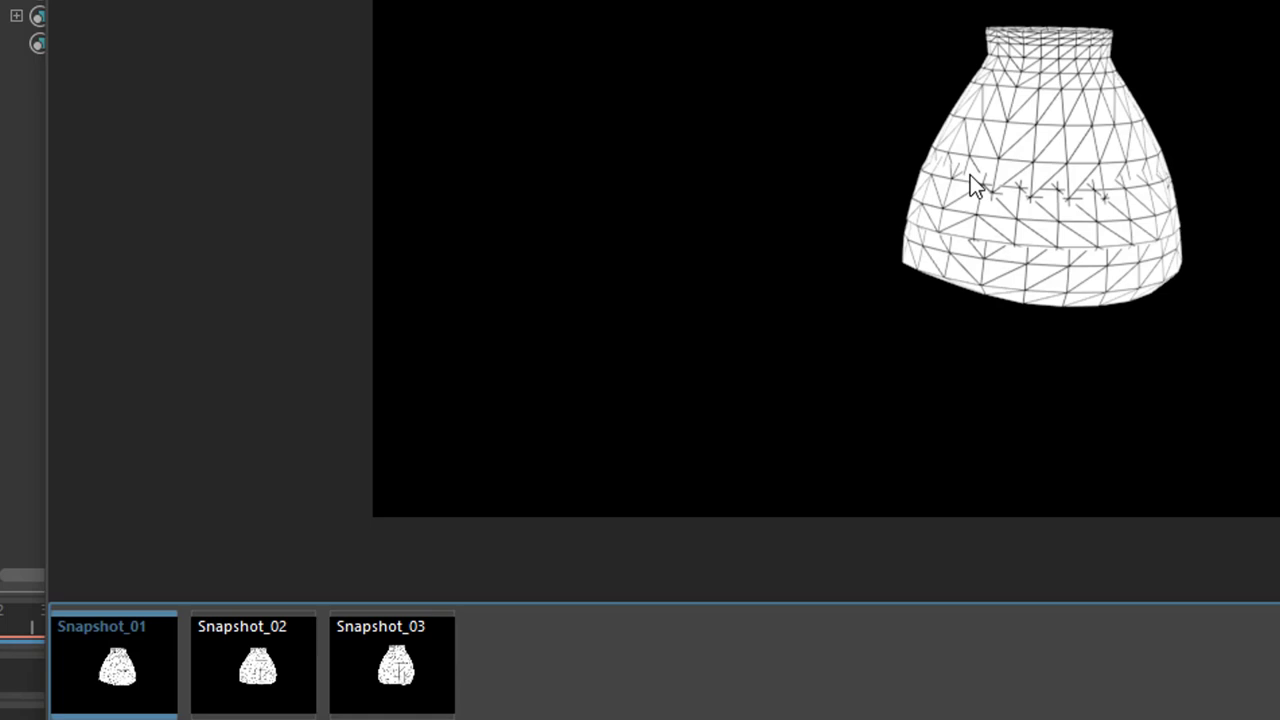
# Bring up Snapshot_02 and Snapshot_03 of the slumped wireframe vase to compare.
pyautogui.click(253, 664)
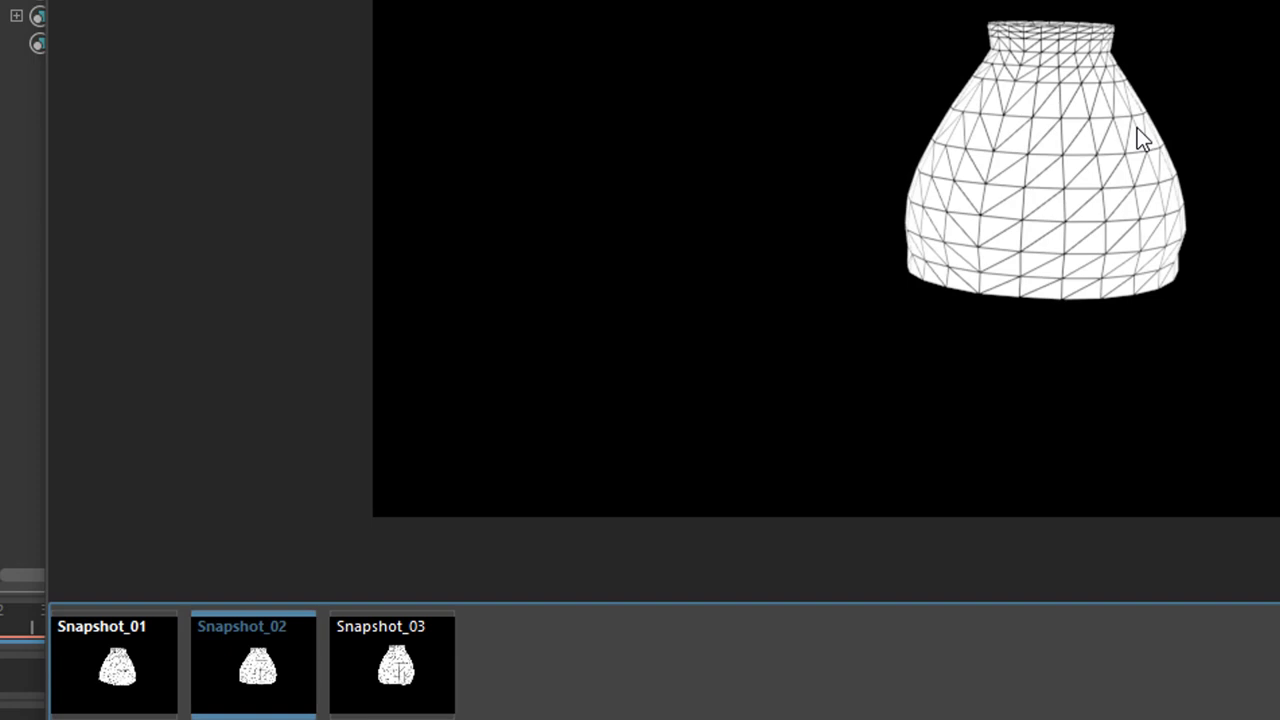
pyautogui.click(391, 663)
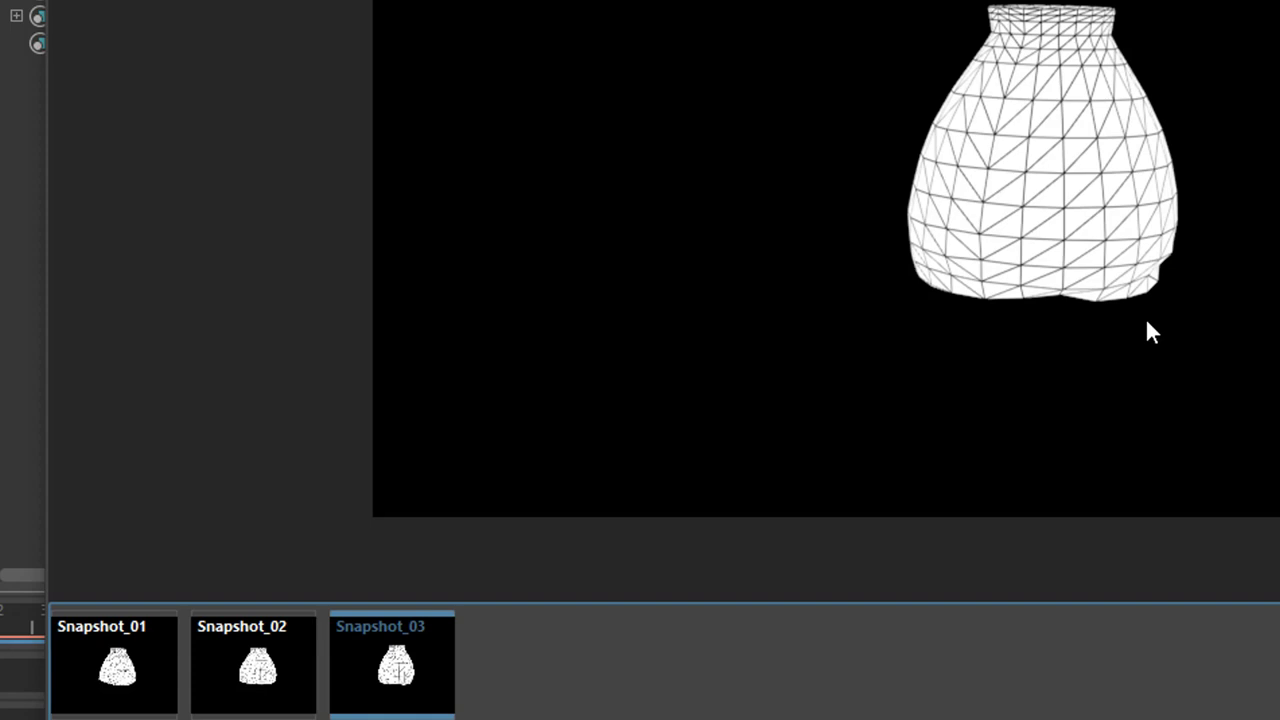
pyautogui.moveTo(1245, 322)
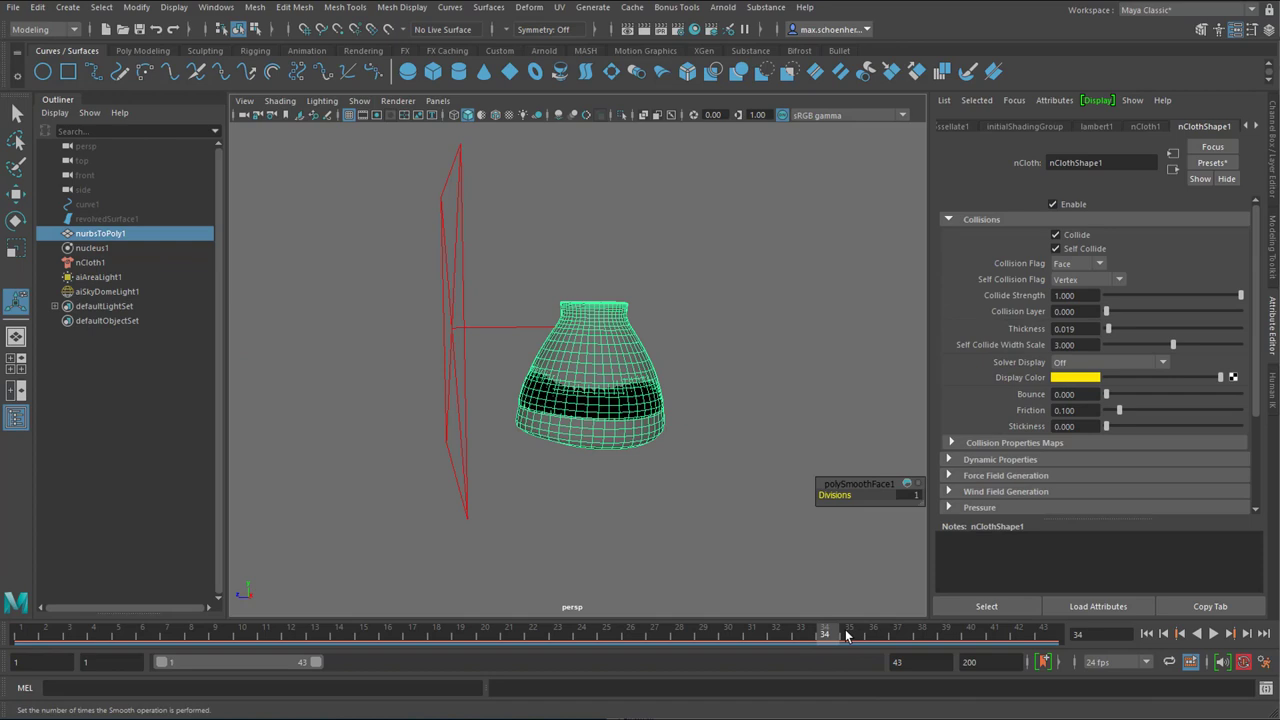
# At frame 34, switch nCloth1 self-collision to VertexEdge and smooth the vase again (polySmoothFace2).
pyautogui.click(1087, 279)
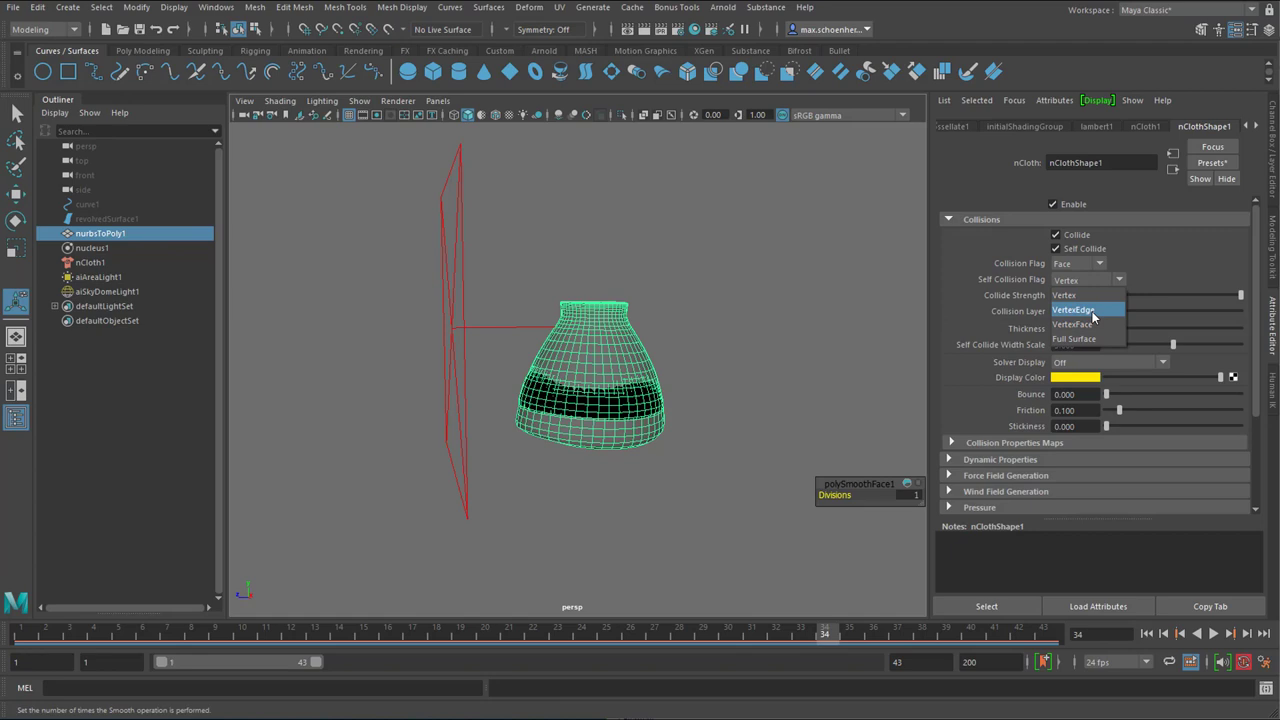
pyautogui.click(1074, 309)
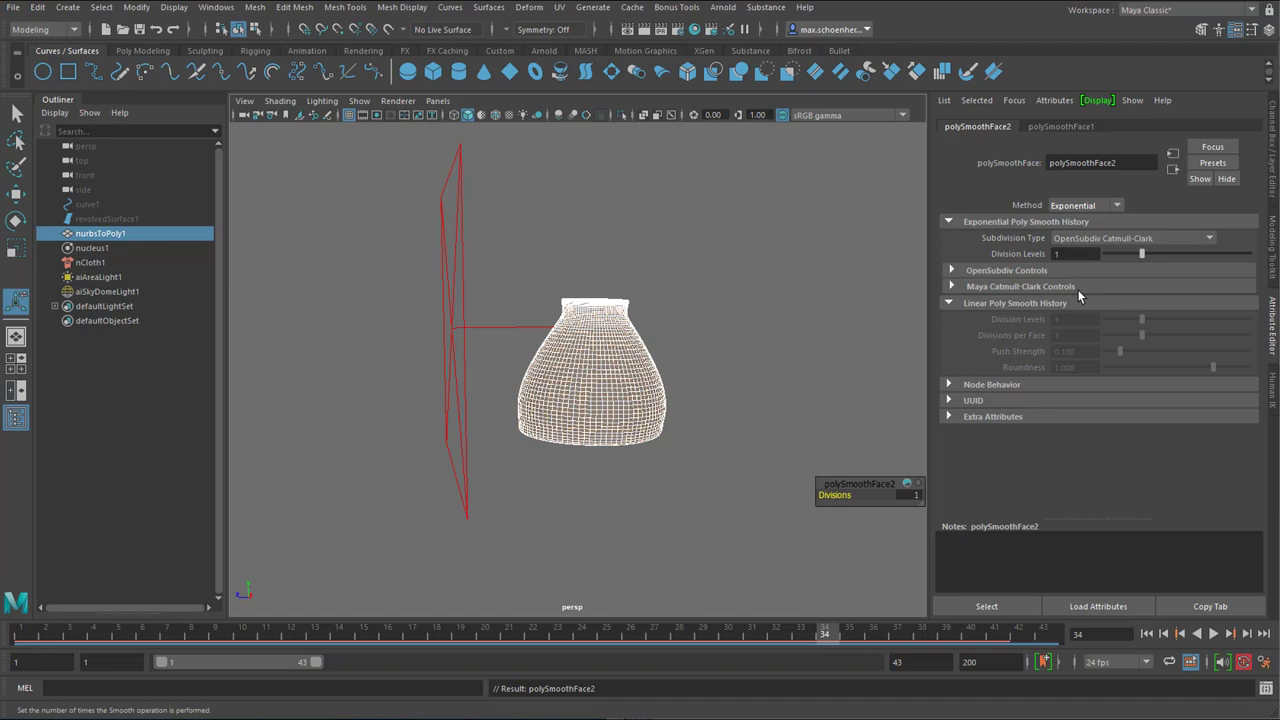
pyautogui.click(89, 262)
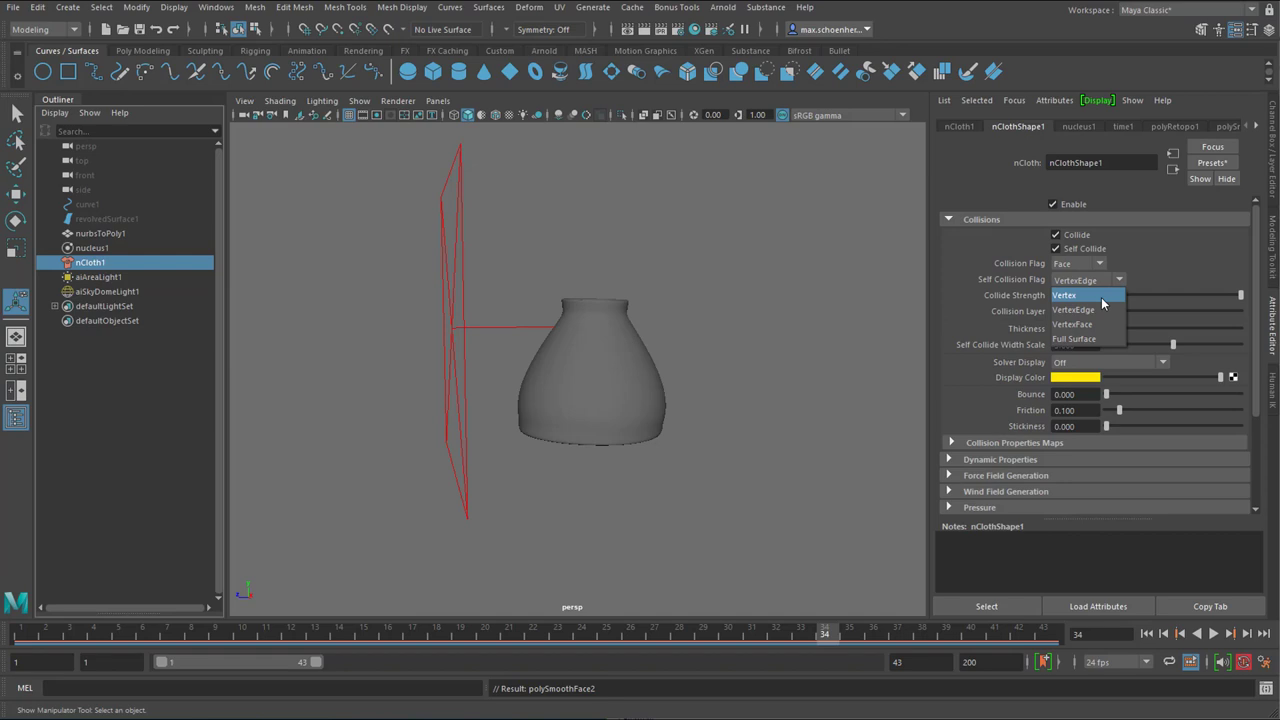
# Return nCloth1 self-collision to Vertex and render the denser smoothed vase in Arnold.
pyautogui.click(1064, 294)
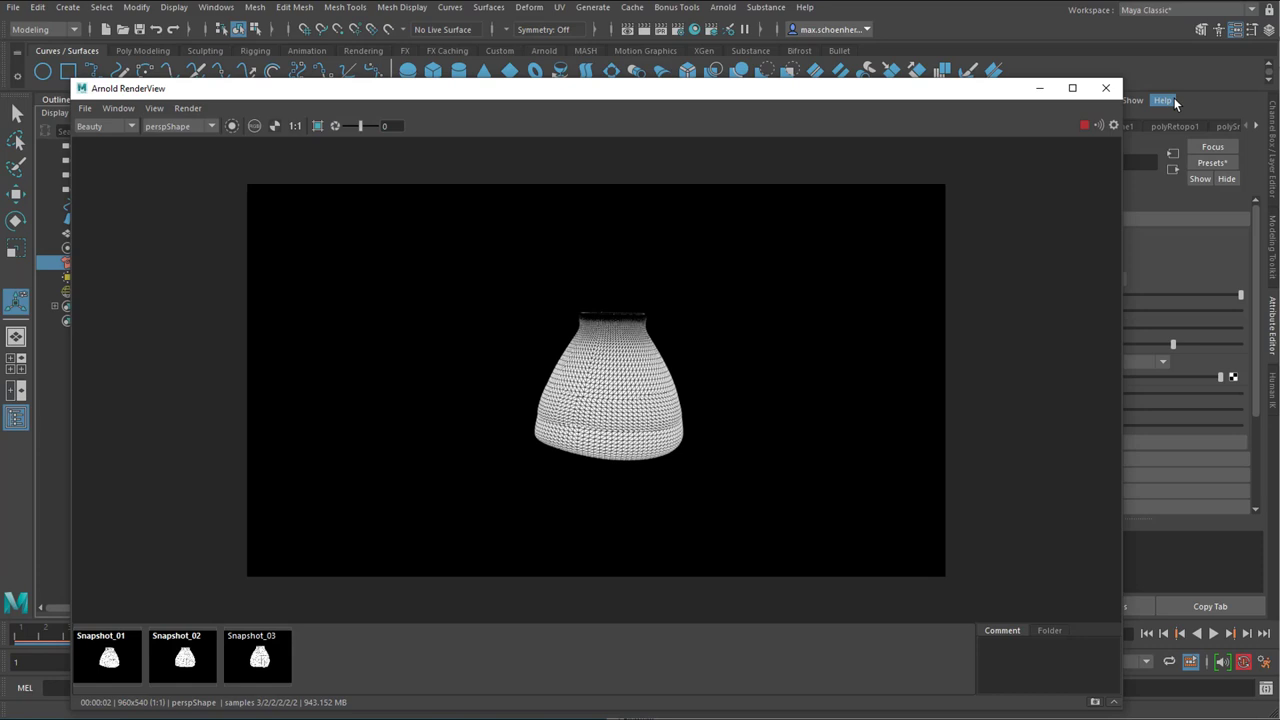
pyautogui.click(1106, 88)
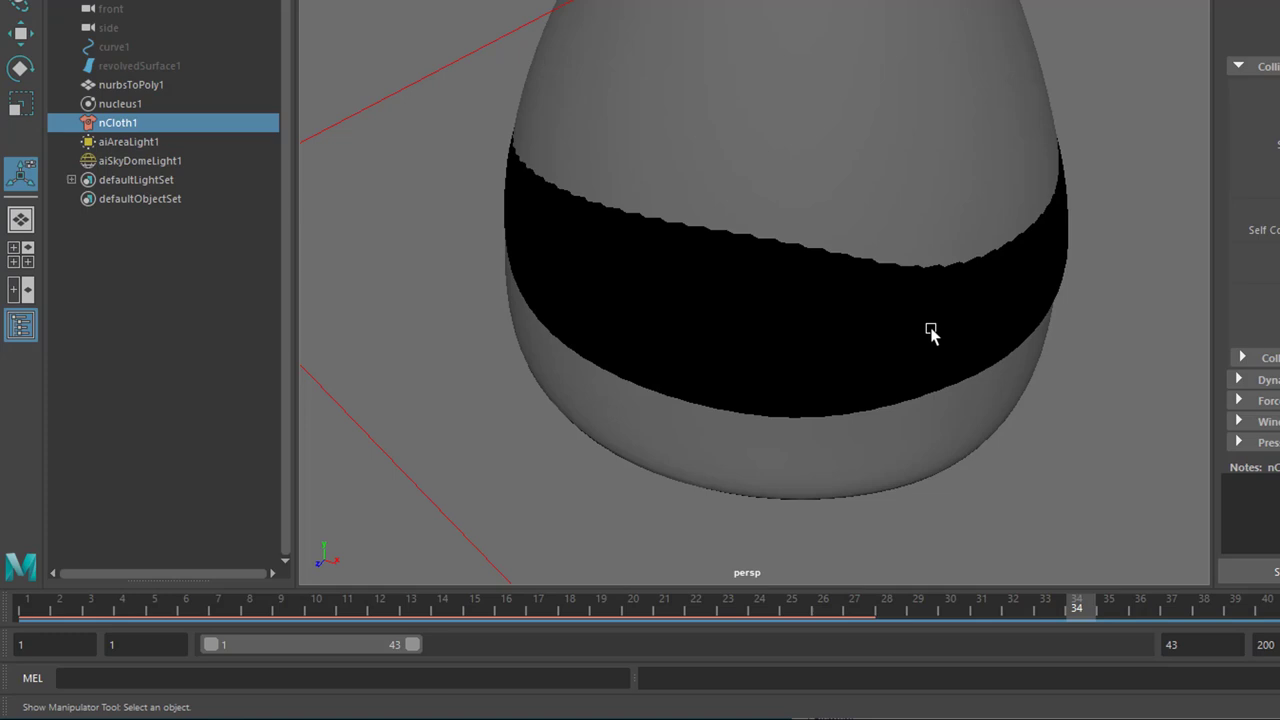
pyautogui.click(723, 7)
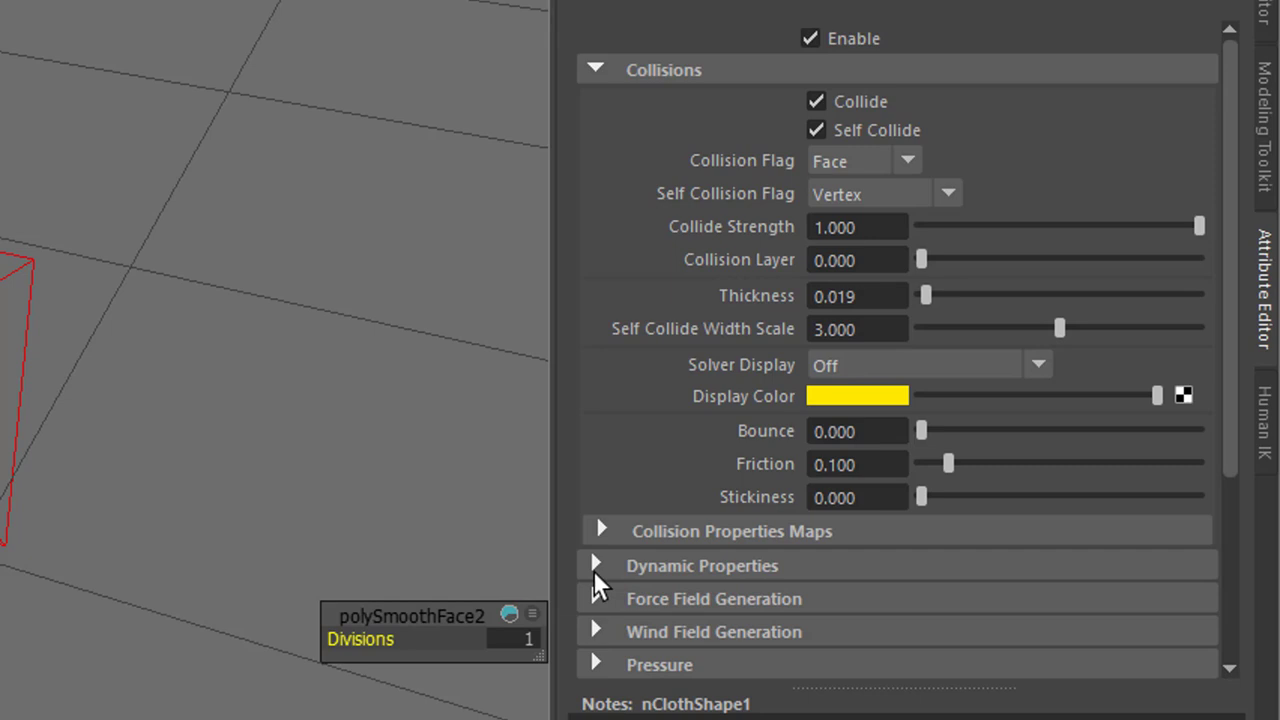
# Show nClothShape1 Dynamic Properties and orbit around the buckling simulated vase.
pyautogui.click(595, 565)
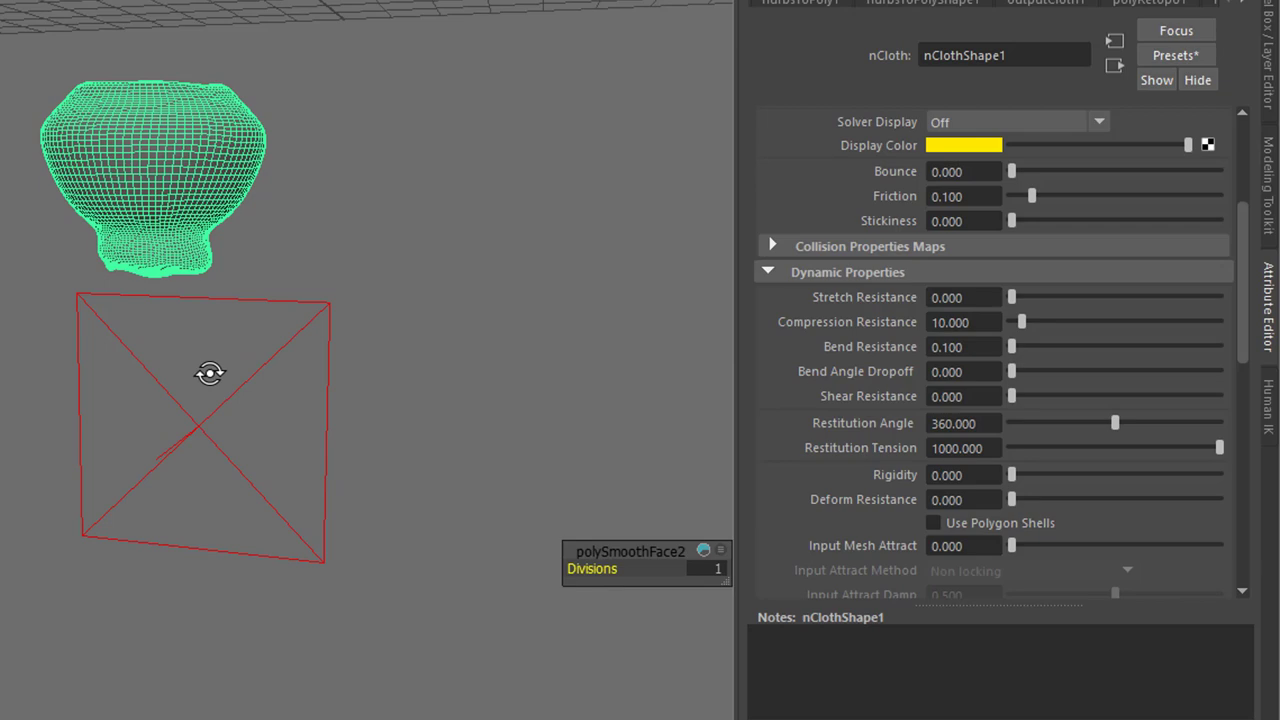
pyautogui.moveTo(1011, 297); pyautogui.dragTo(1159, 297)
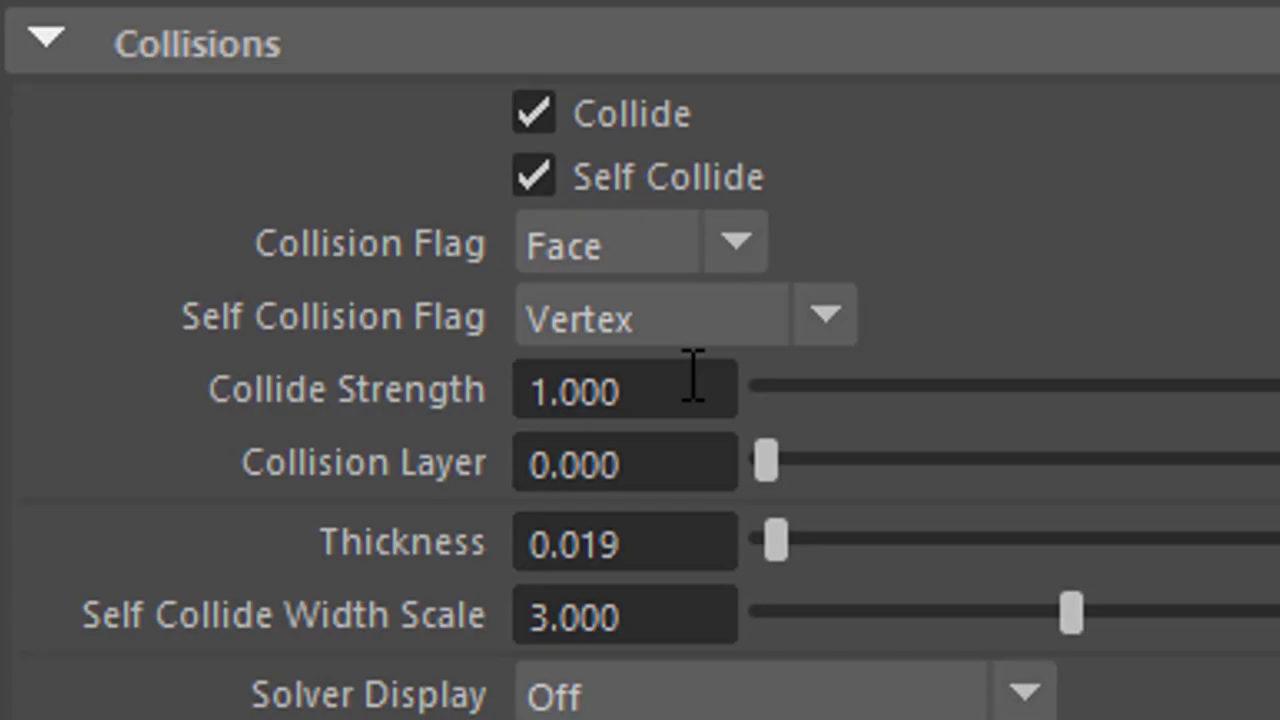
pyautogui.moveTo(830, 320)
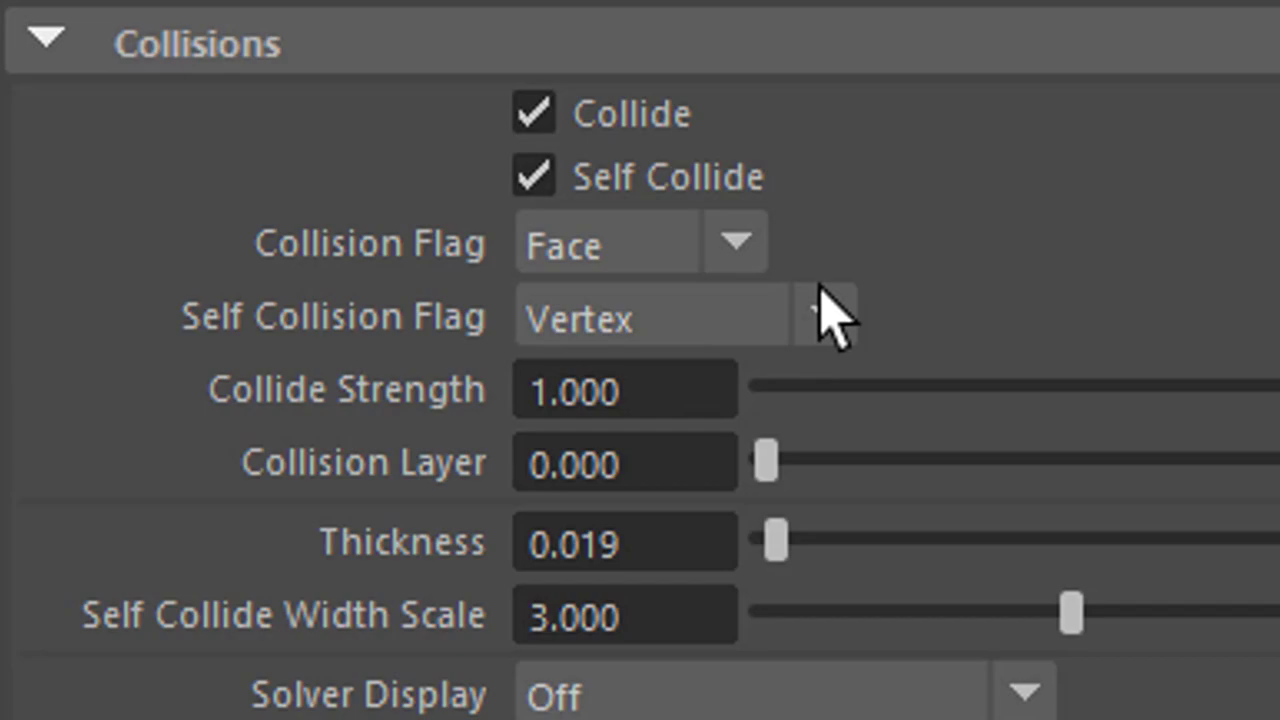
# Choose VertexEdge from nCloth1's Self Collision Flag dropdown.
pyautogui.click(825, 313)
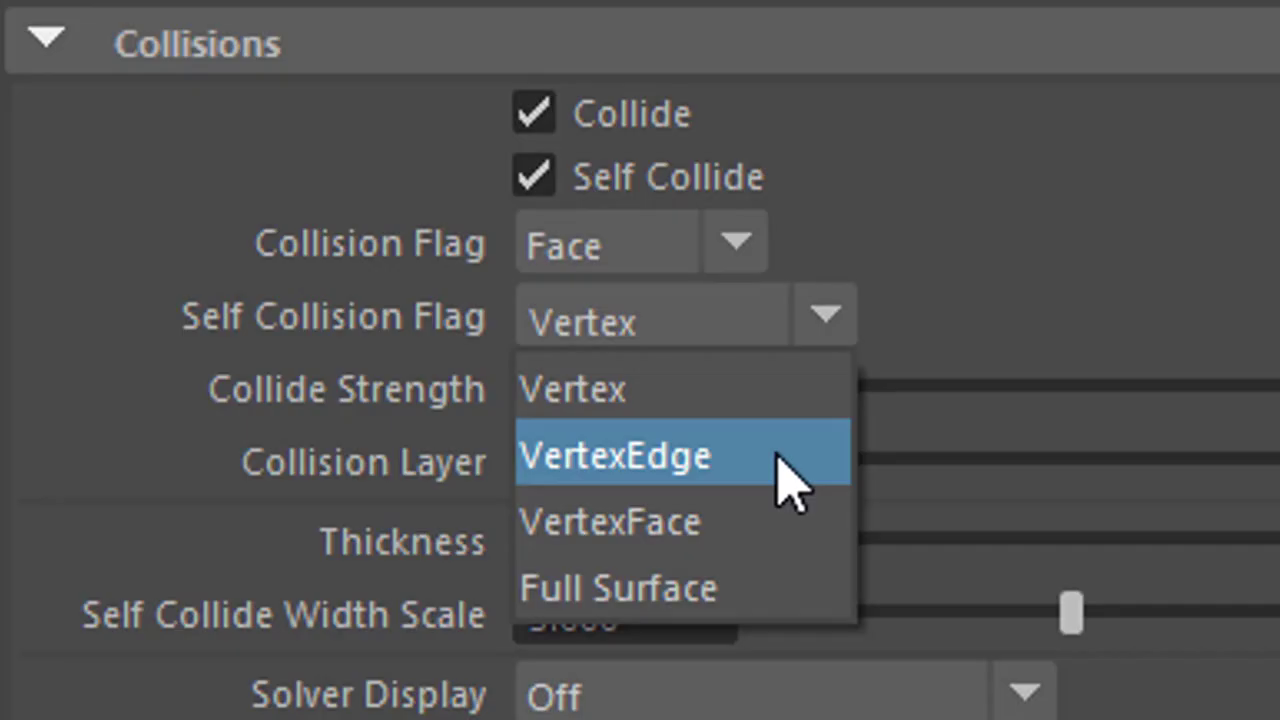
pyautogui.click(616, 455)
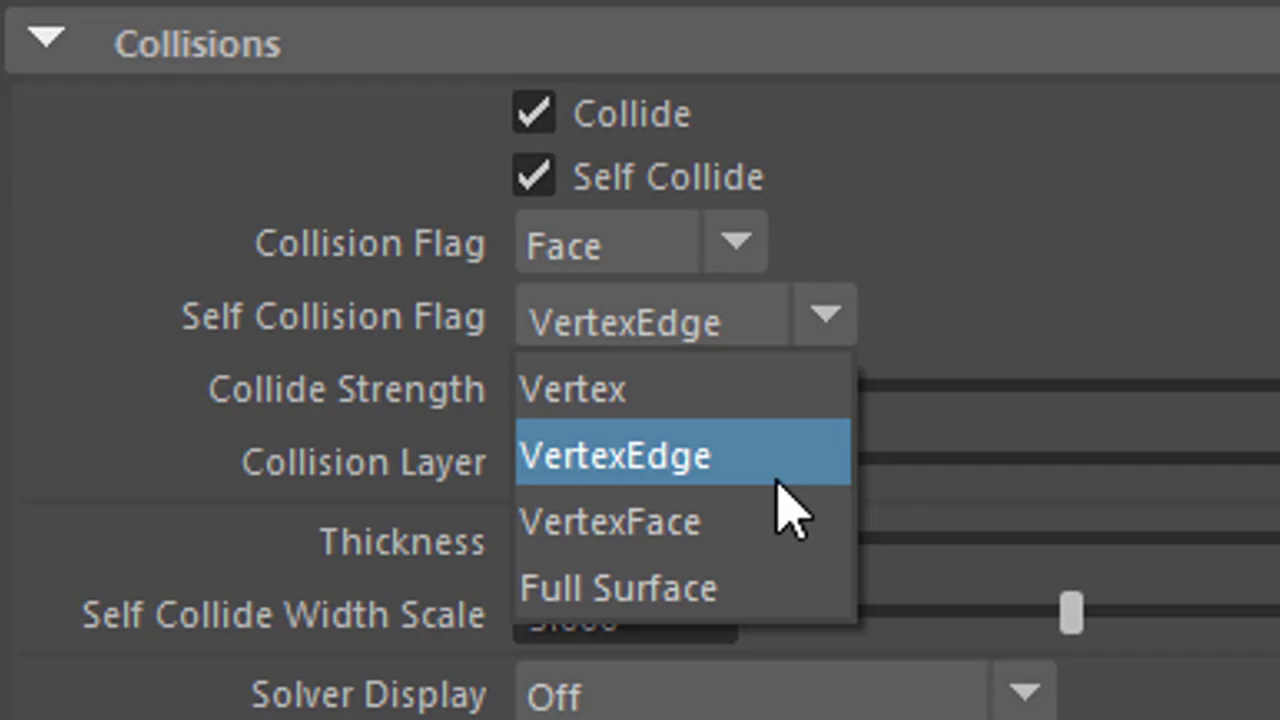